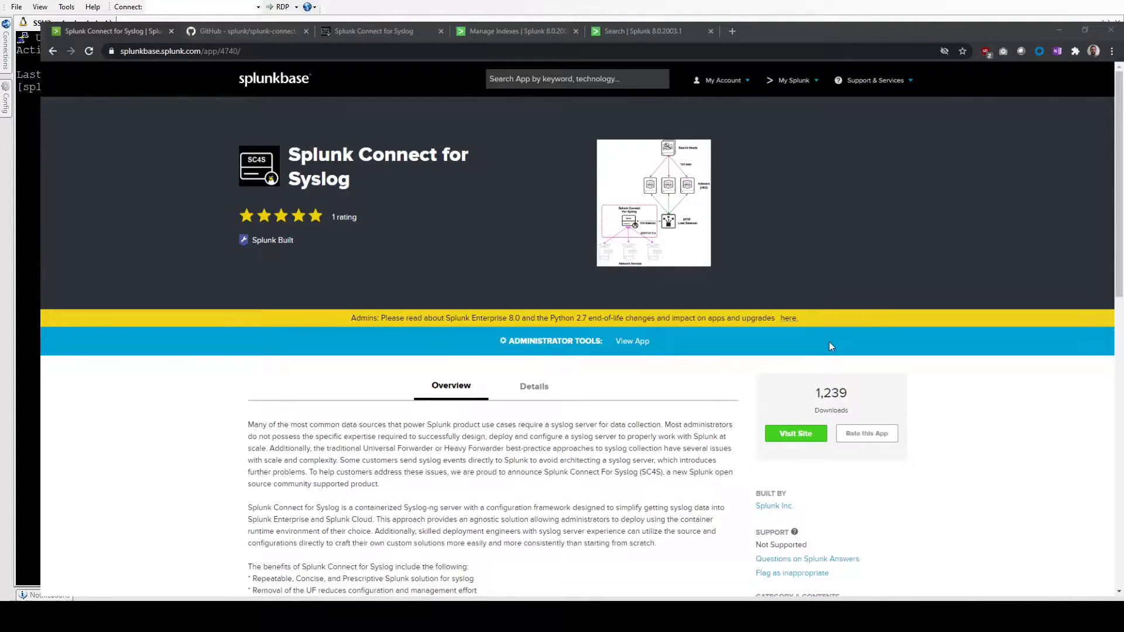
{"action": "mouse_move", "coordinate": [436, 242]}
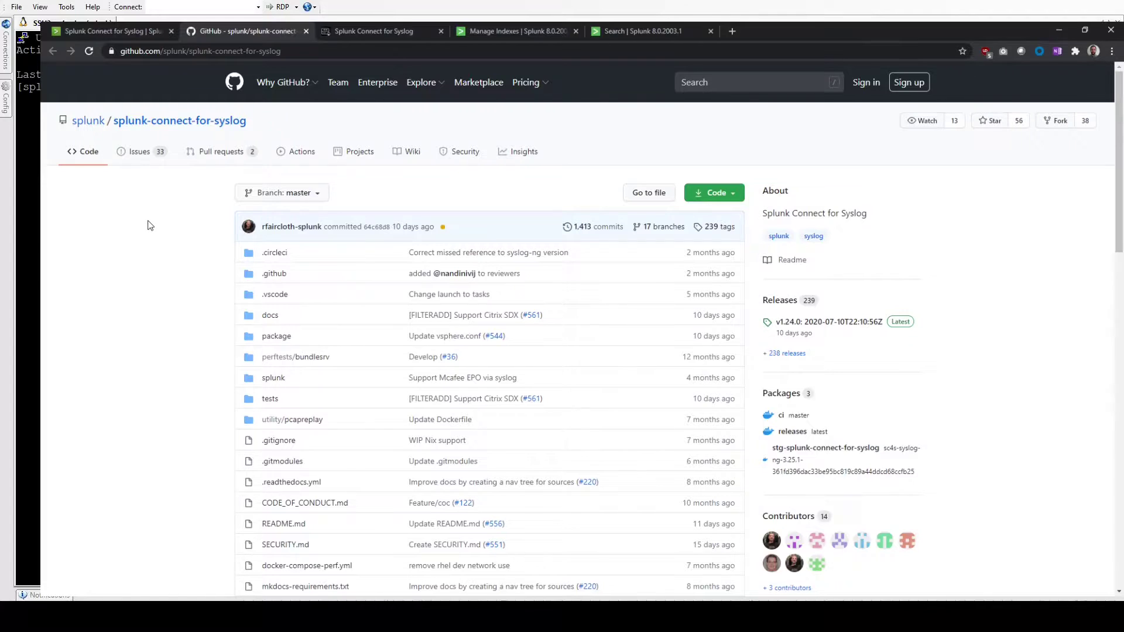
Scroll through the splunk-connect-for-syslog repository files and README, then back to the top
{"action": "scroll", "scroll_direction": "down", "scroll_amount": 3}
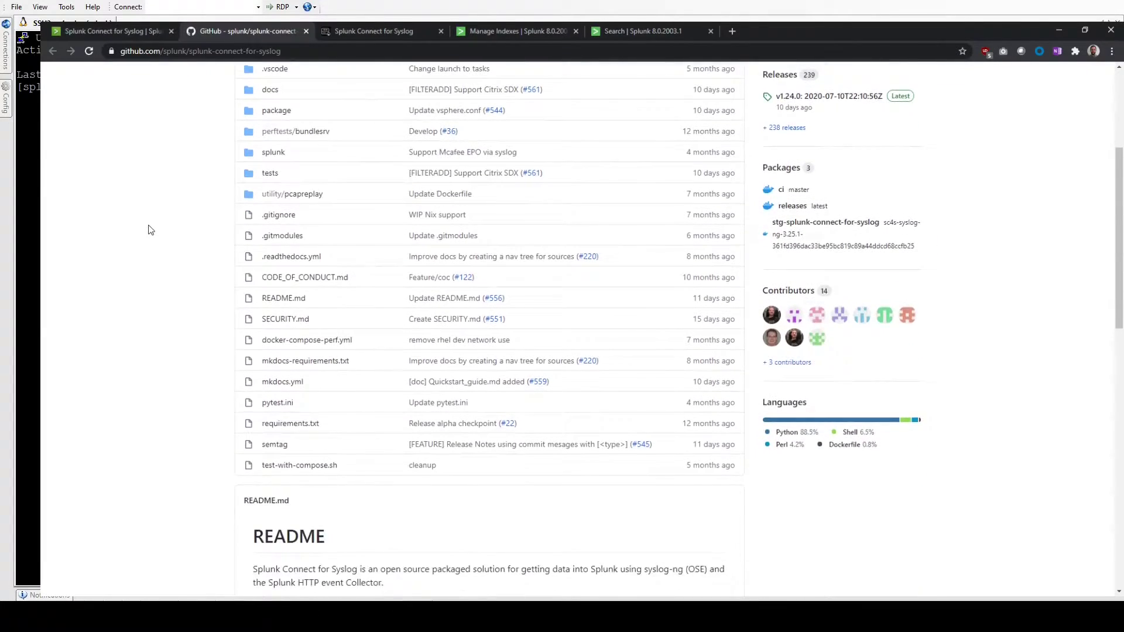
{"action": "scroll", "scroll_direction": "down", "scroll_amount": 3}
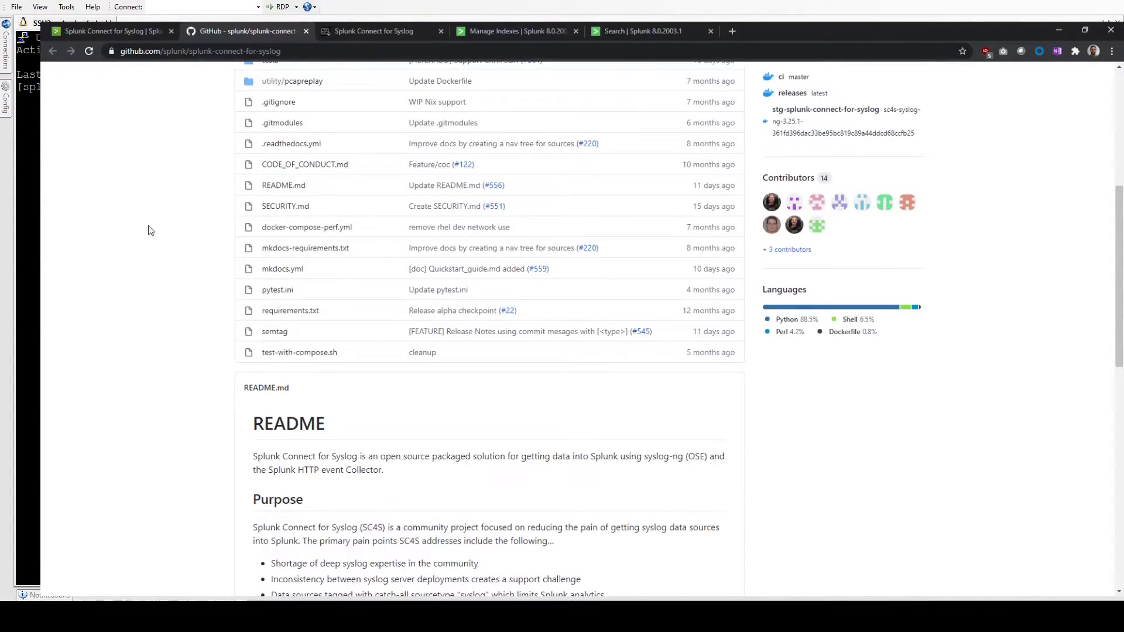
{"action": "scroll", "scroll_direction": "up", "scroll_amount": 3}
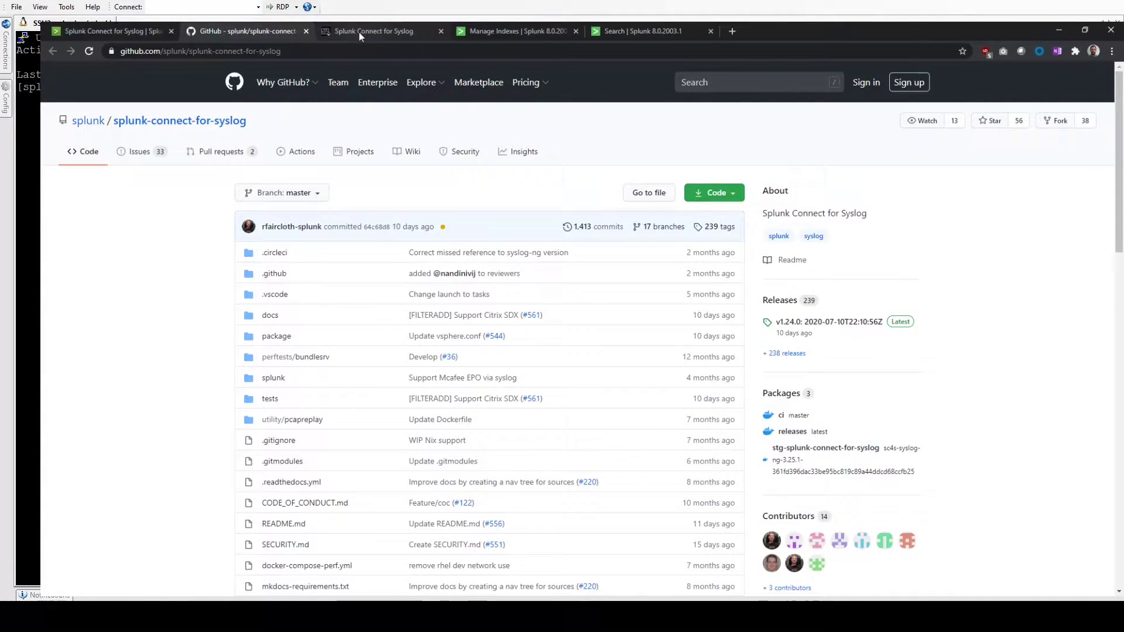
In the SC4S docs, expand Getting Started and show the Read First page
{"action": "left_click", "coordinate": [373, 30]}
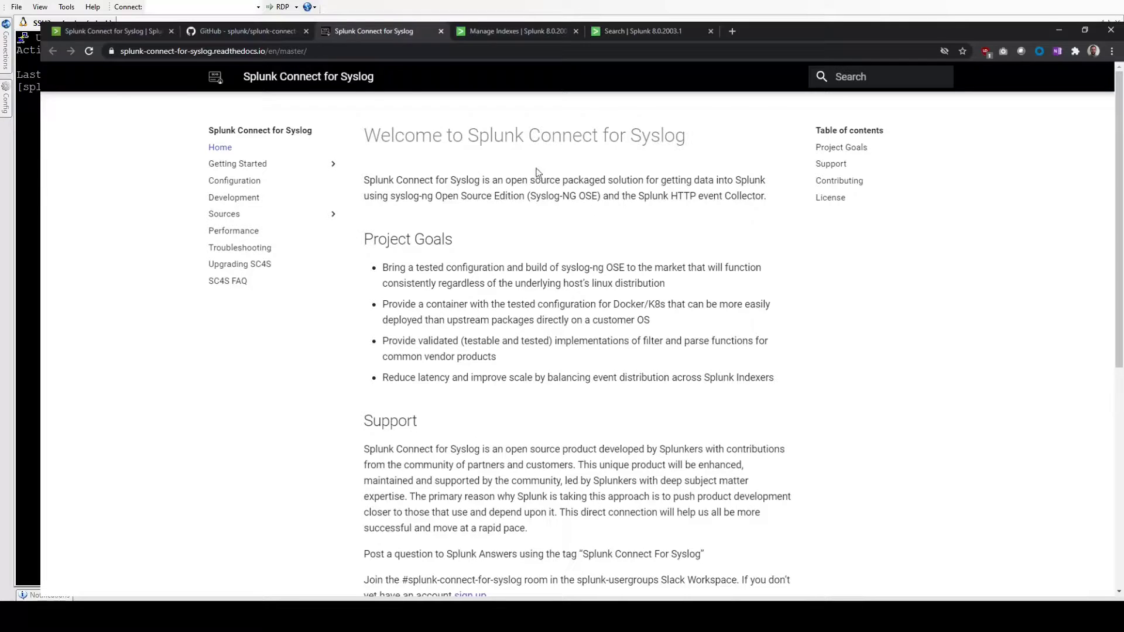
{"action": "mouse_move", "coordinate": [265, 222]}
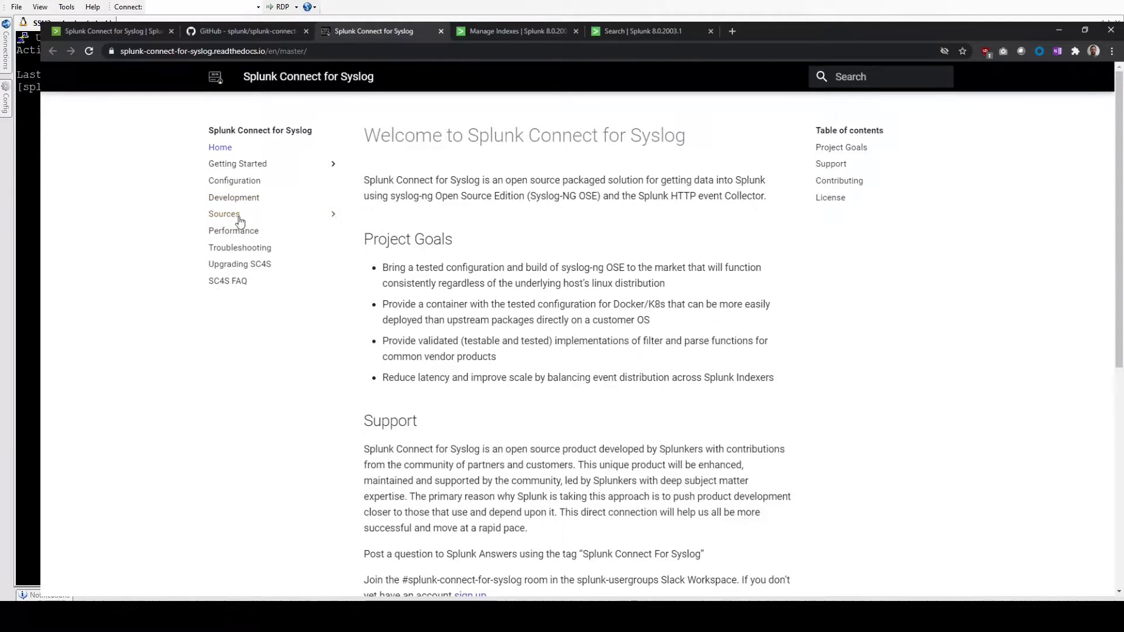
{"action": "left_click", "coordinate": [238, 164]}
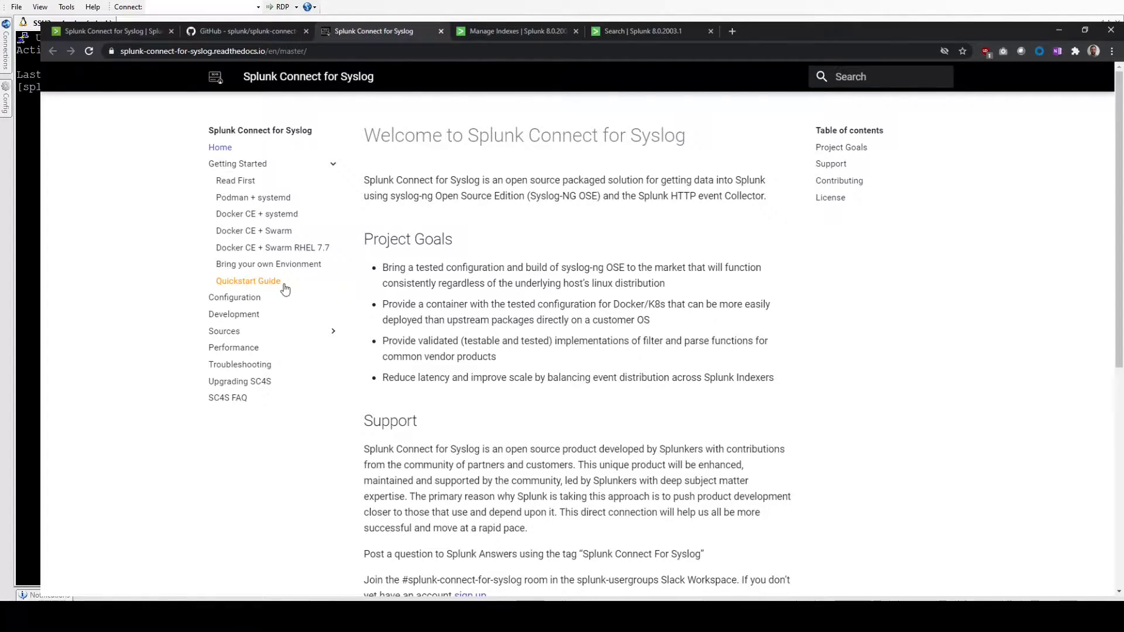
{"action": "mouse_move", "coordinate": [464, 294]}
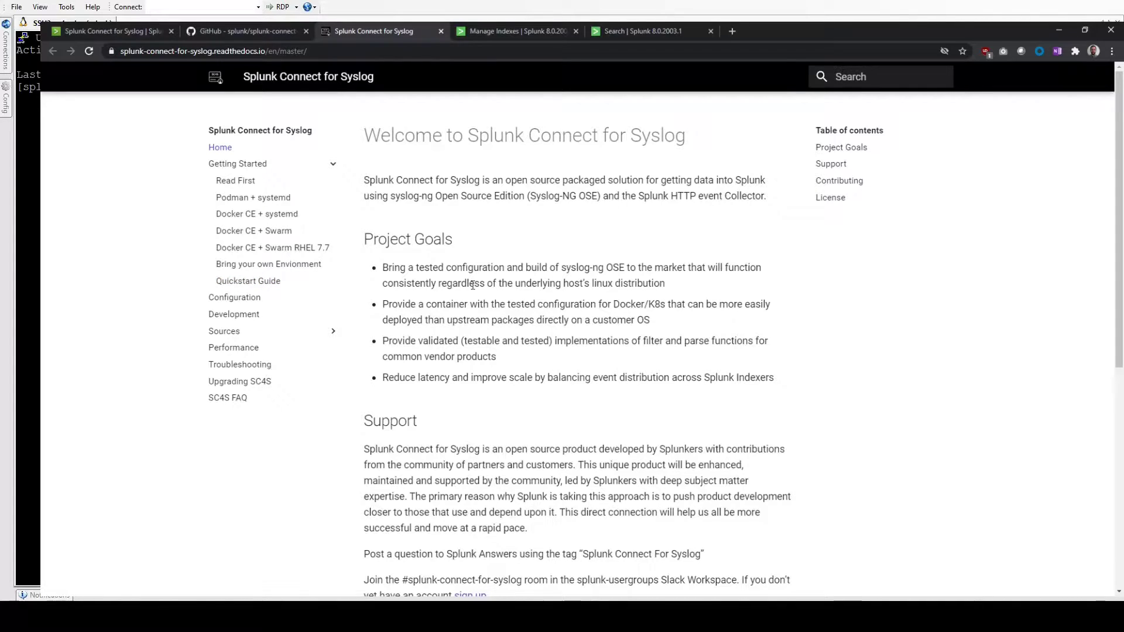
{"action": "mouse_move", "coordinate": [481, 284]}
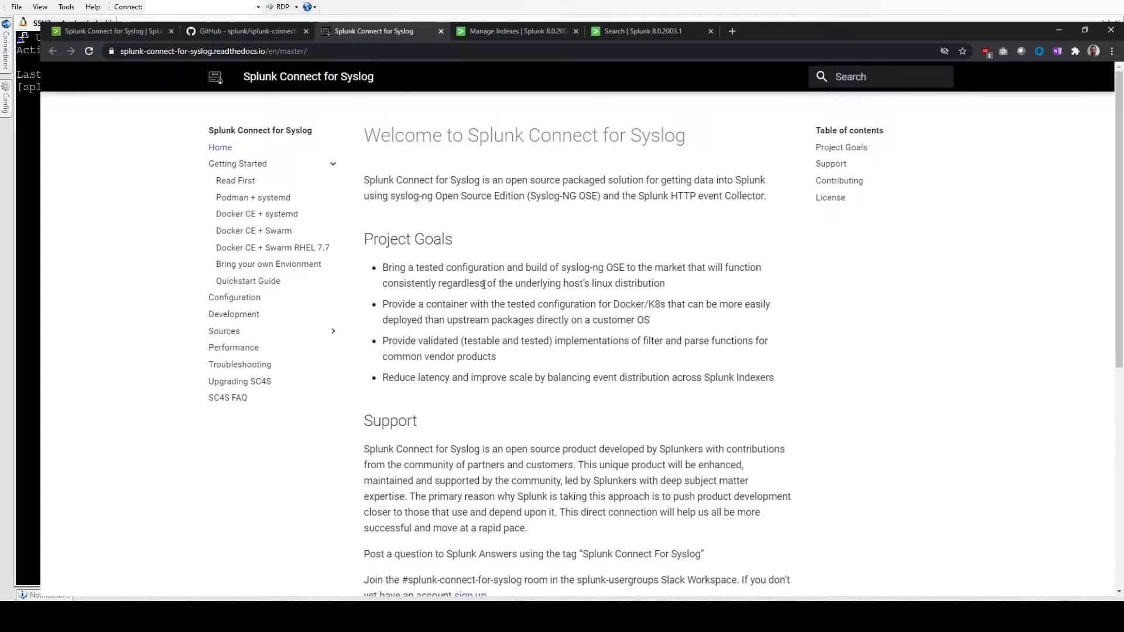
{"action": "mouse_move", "coordinate": [256, 213]}
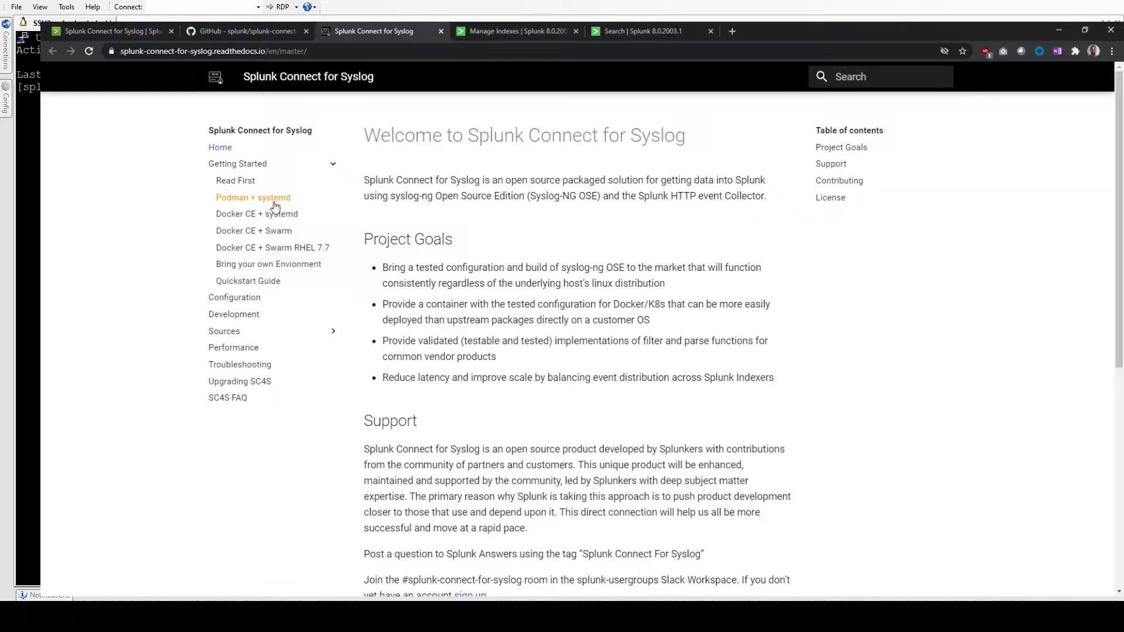
{"action": "mouse_move", "coordinate": [314, 193]}
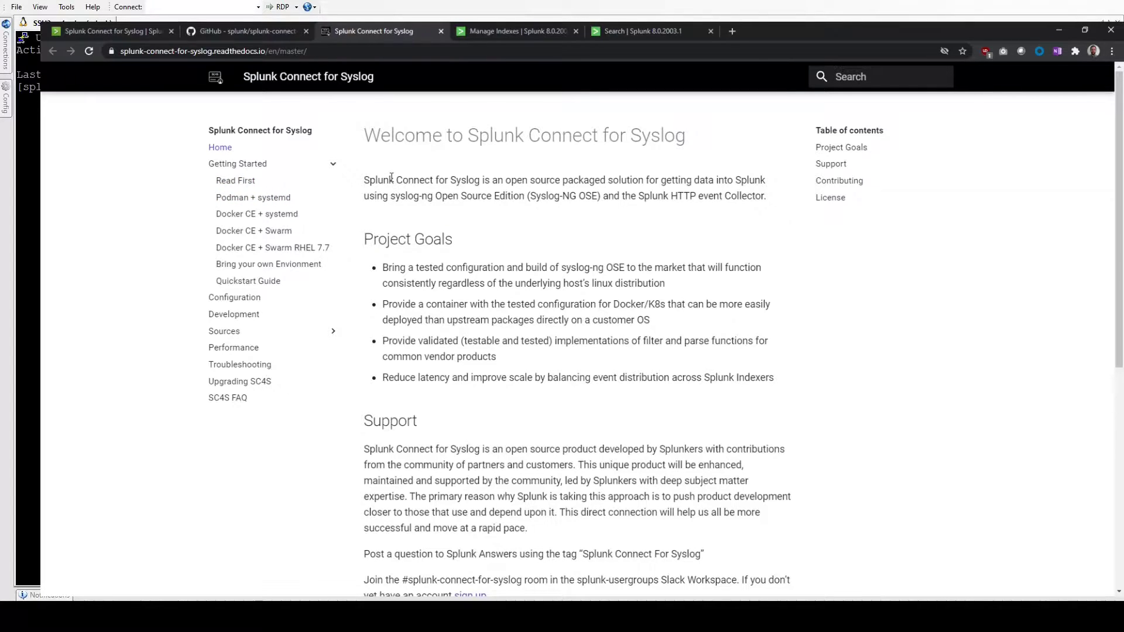
{"action": "mouse_move", "coordinate": [328, 318]}
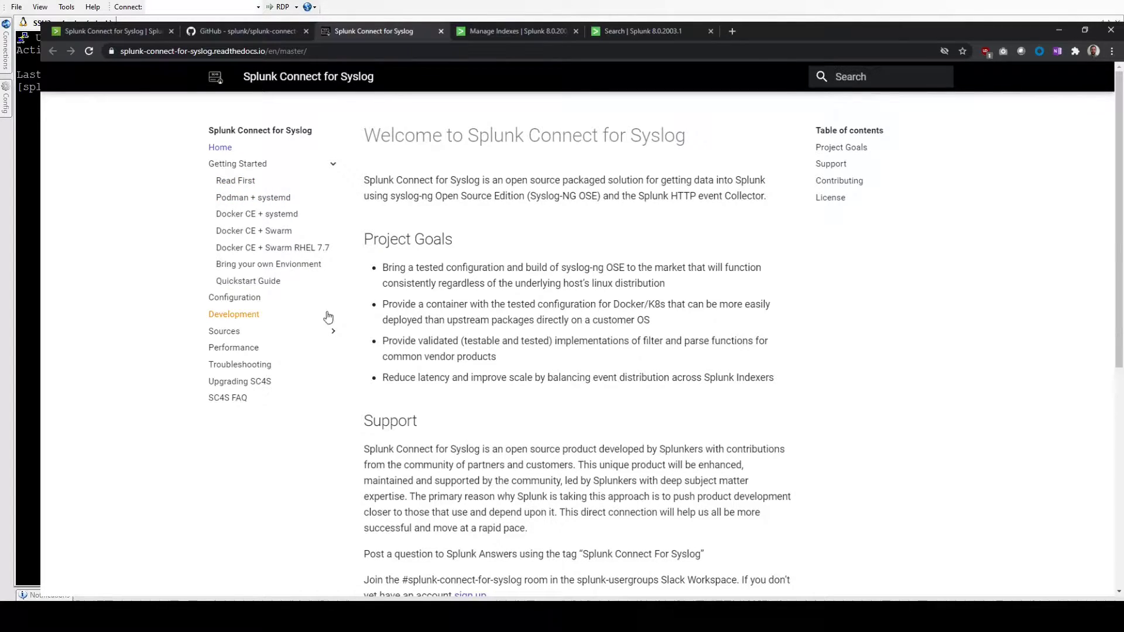
{"action": "left_click", "coordinate": [235, 181]}
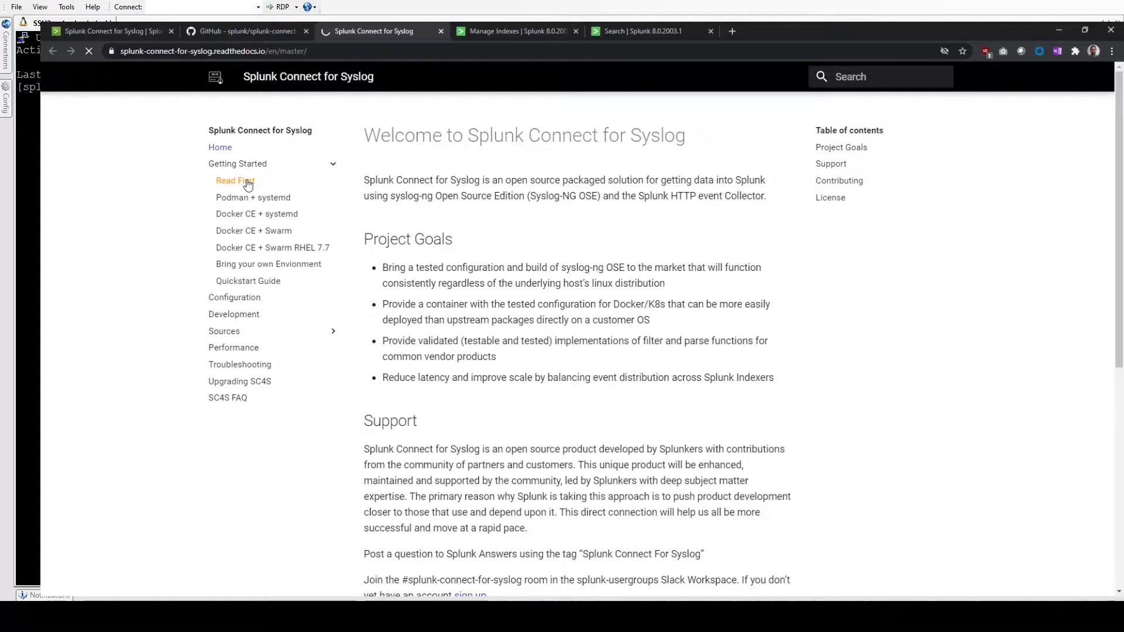
{"action": "left_click", "coordinate": [235, 180]}
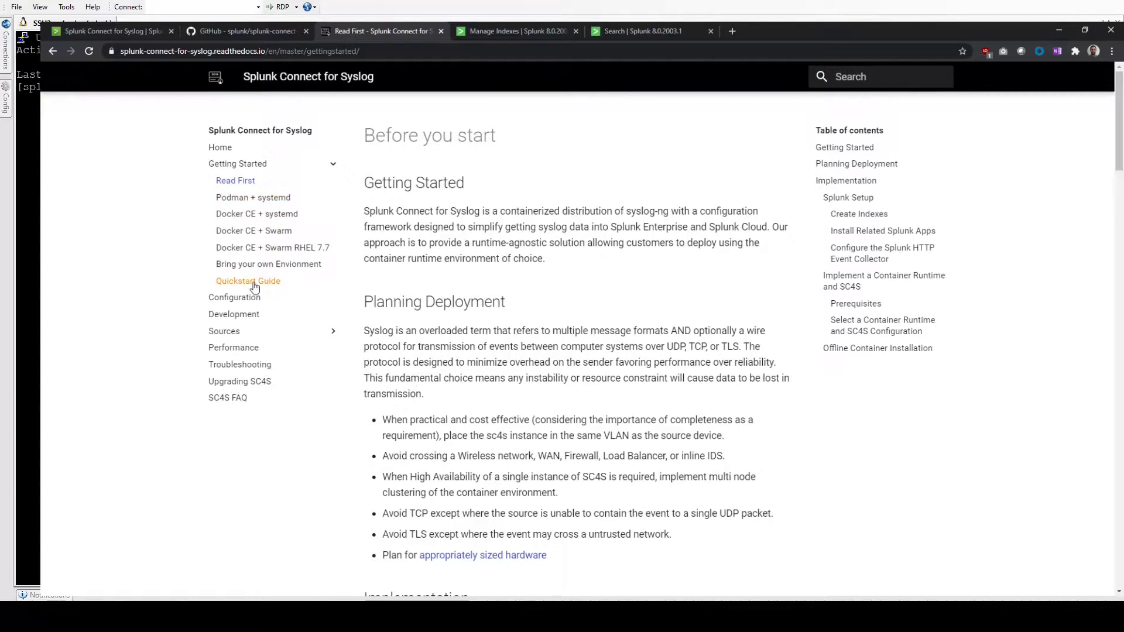
Show the Quickstart Guide and review its Splunk setup and SC4S setup sections
{"action": "left_click", "coordinate": [248, 280]}
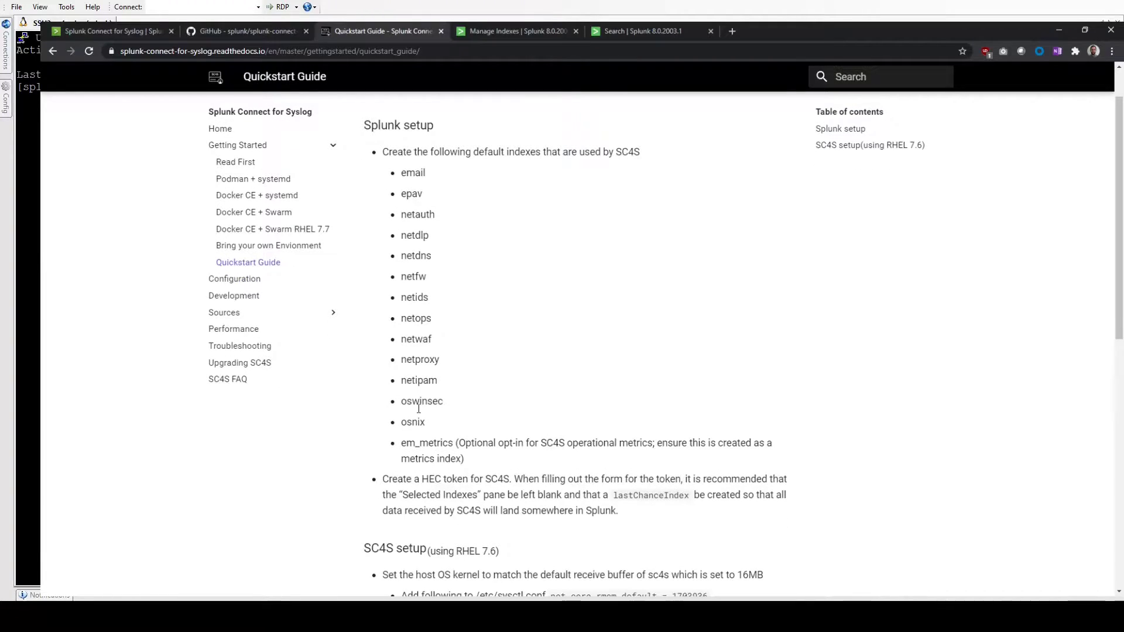
{"action": "mouse_move", "coordinate": [445, 456]}
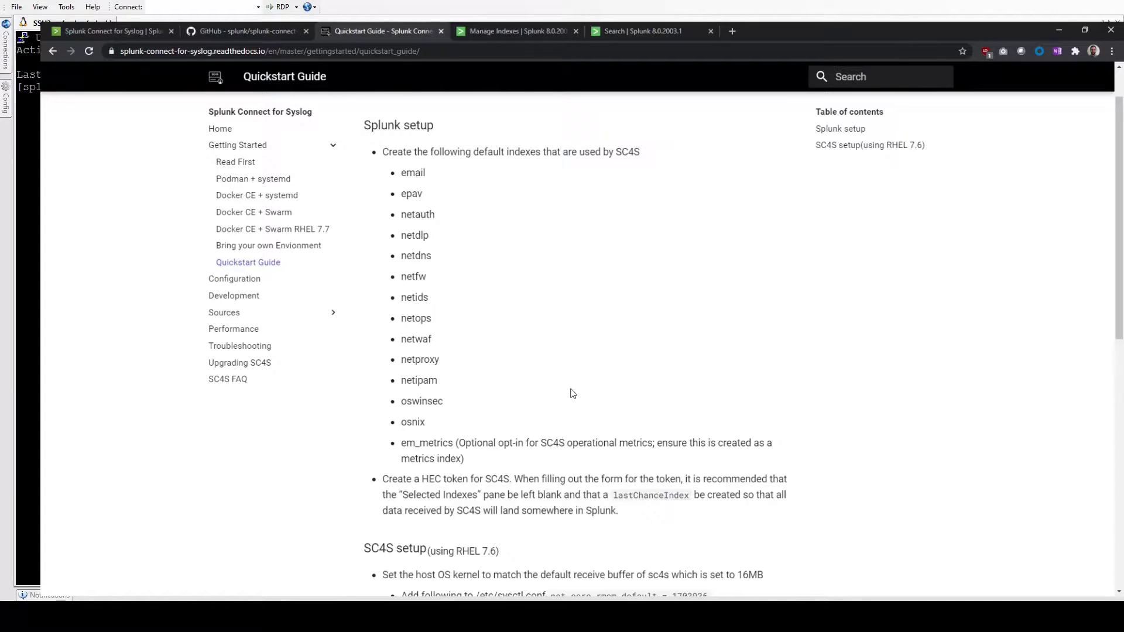
{"action": "mouse_move", "coordinate": [568, 392]}
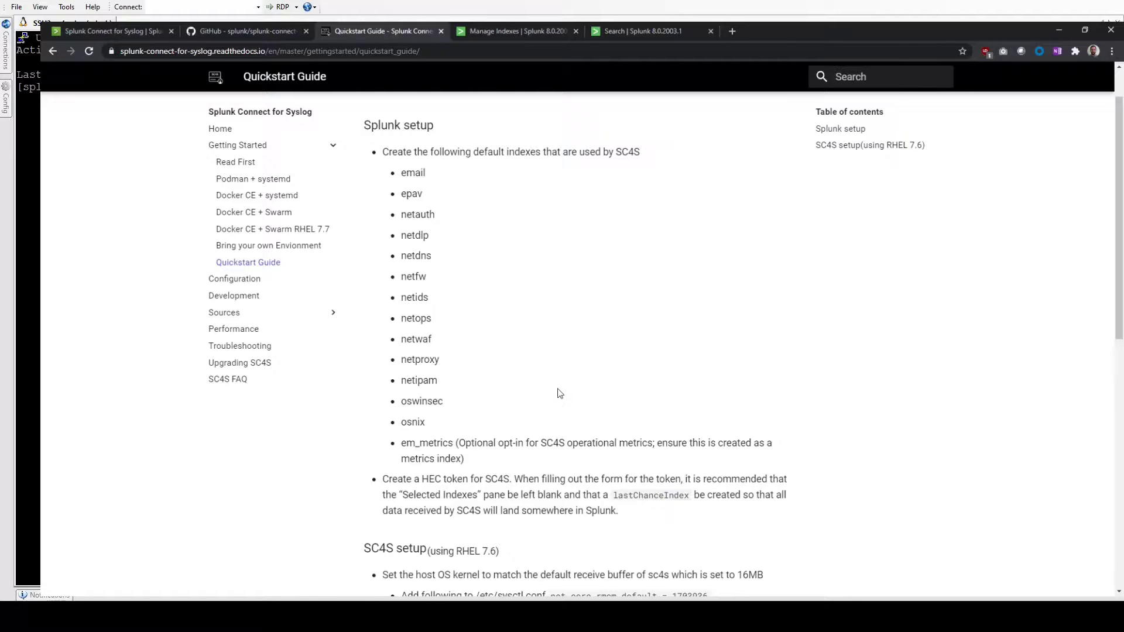
{"action": "mouse_move", "coordinate": [462, 283]}
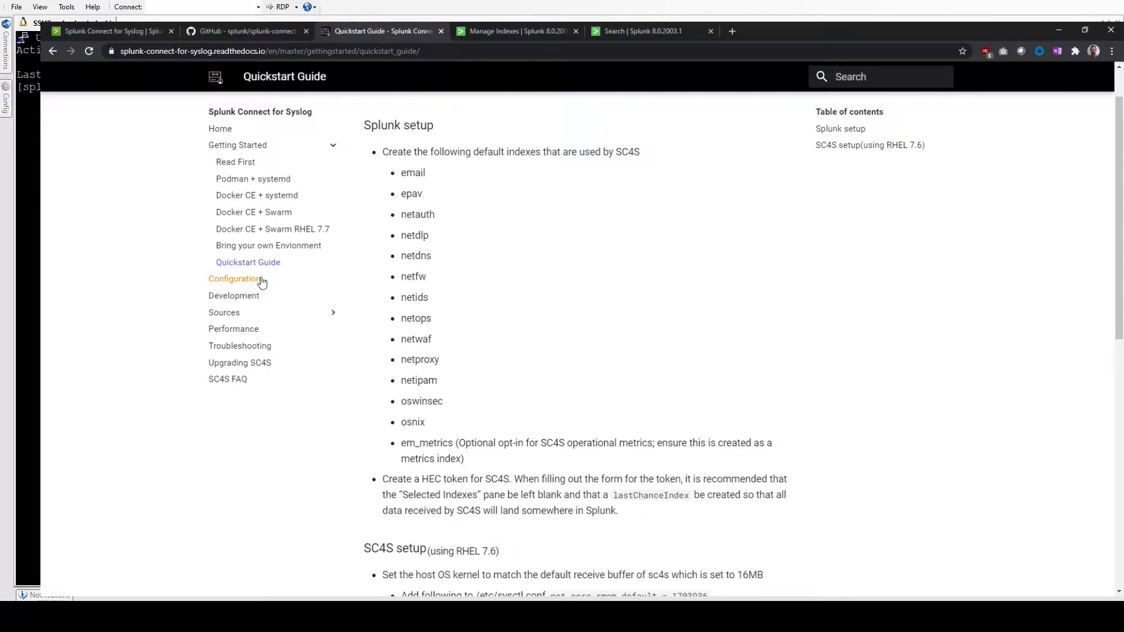
{"action": "mouse_move", "coordinate": [223, 313]}
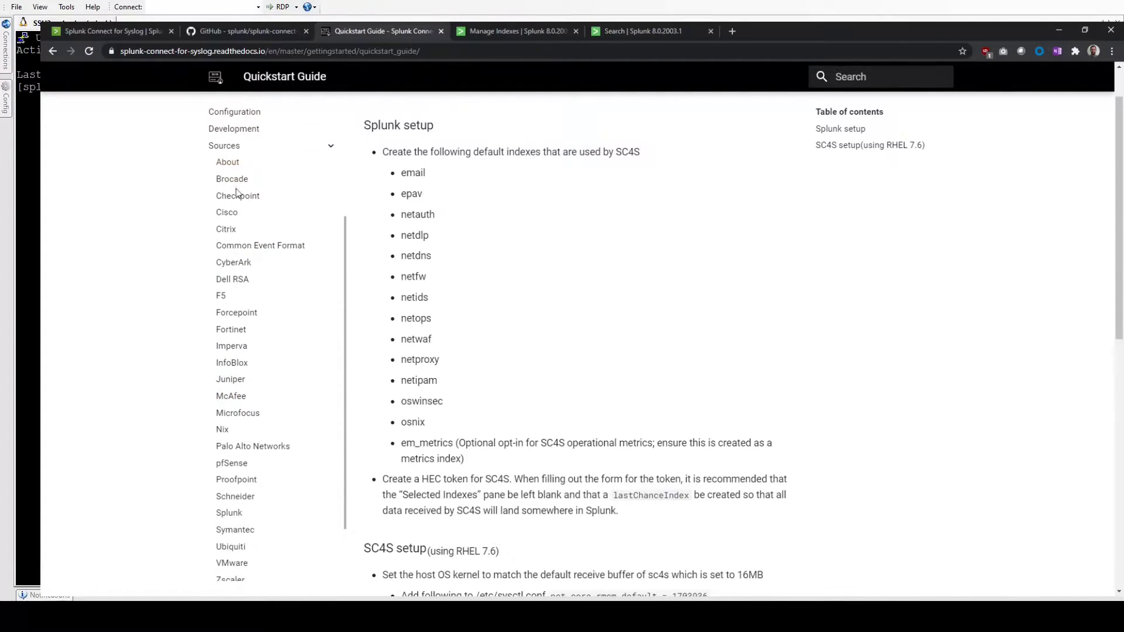
{"action": "scroll", "scroll_direction": "down", "scroll_amount": 3}
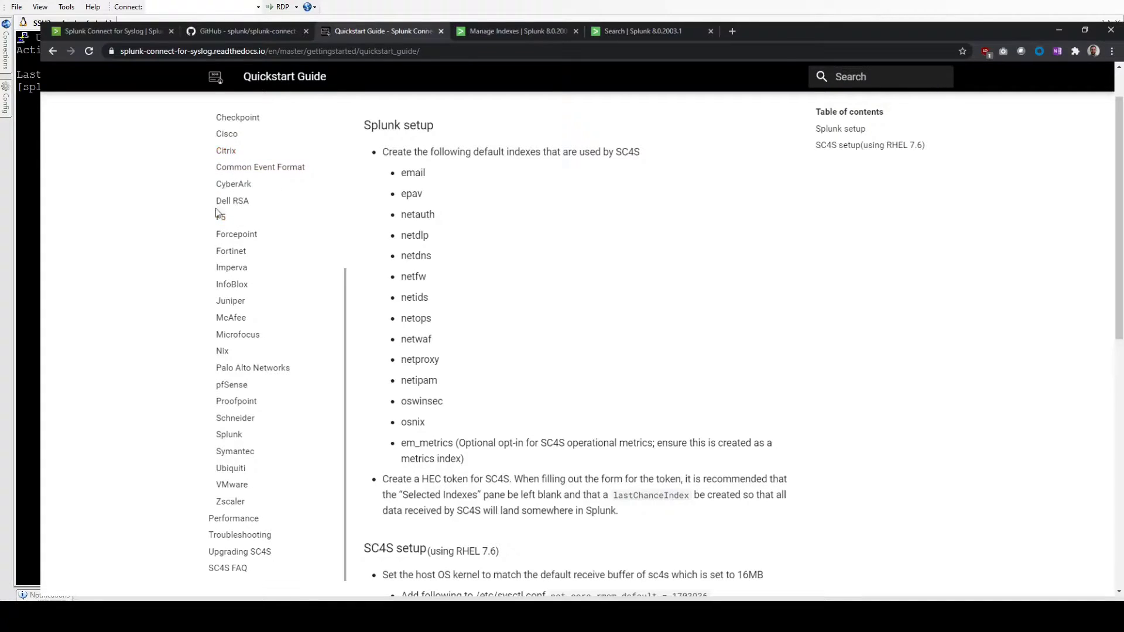
{"action": "mouse_move", "coordinate": [236, 401]}
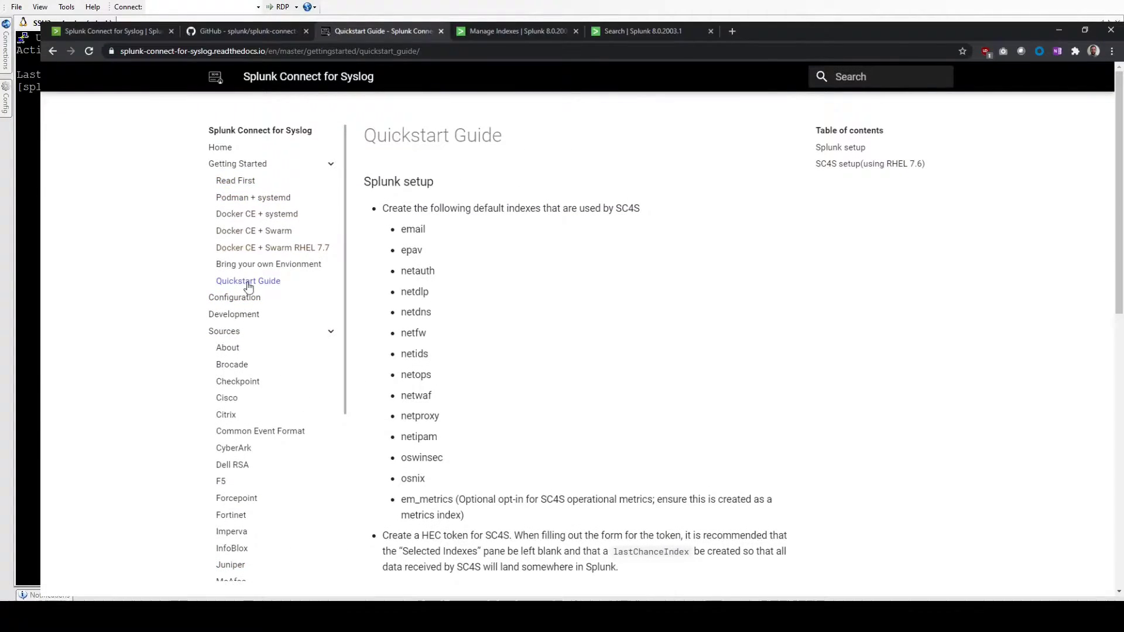
{"action": "scroll", "scroll_direction": "down", "scroll_amount": 3}
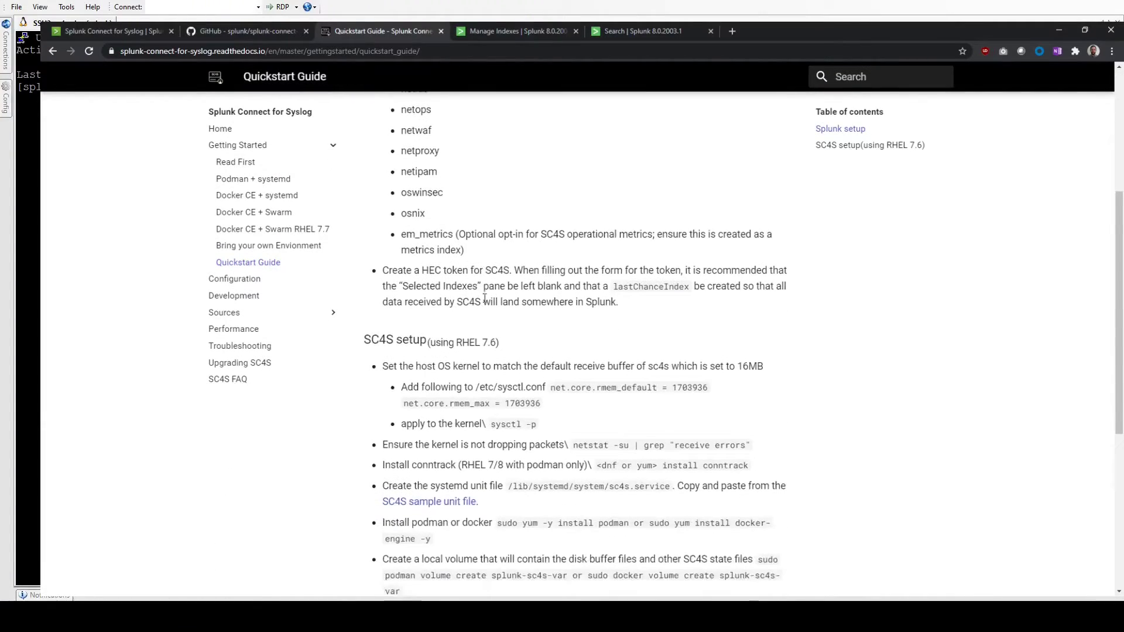
{"action": "scroll", "scroll_direction": "down", "scroll_amount": 3}
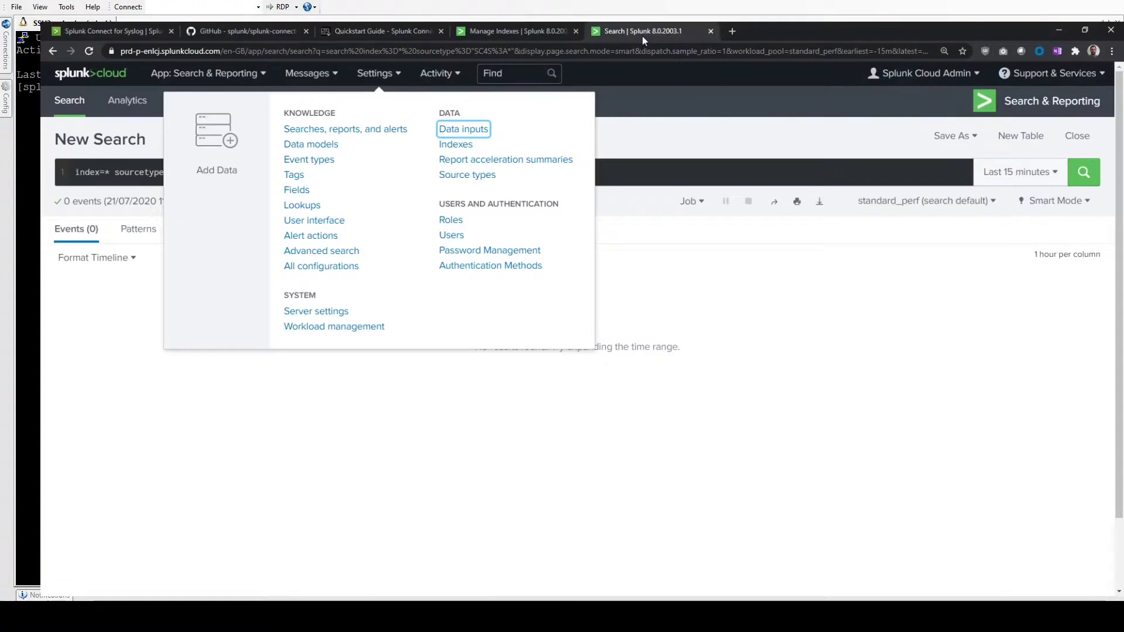
On the Indexes page, filter by net then os to confirm the SC4S indexes exist
{"action": "left_click", "coordinate": [455, 144]}
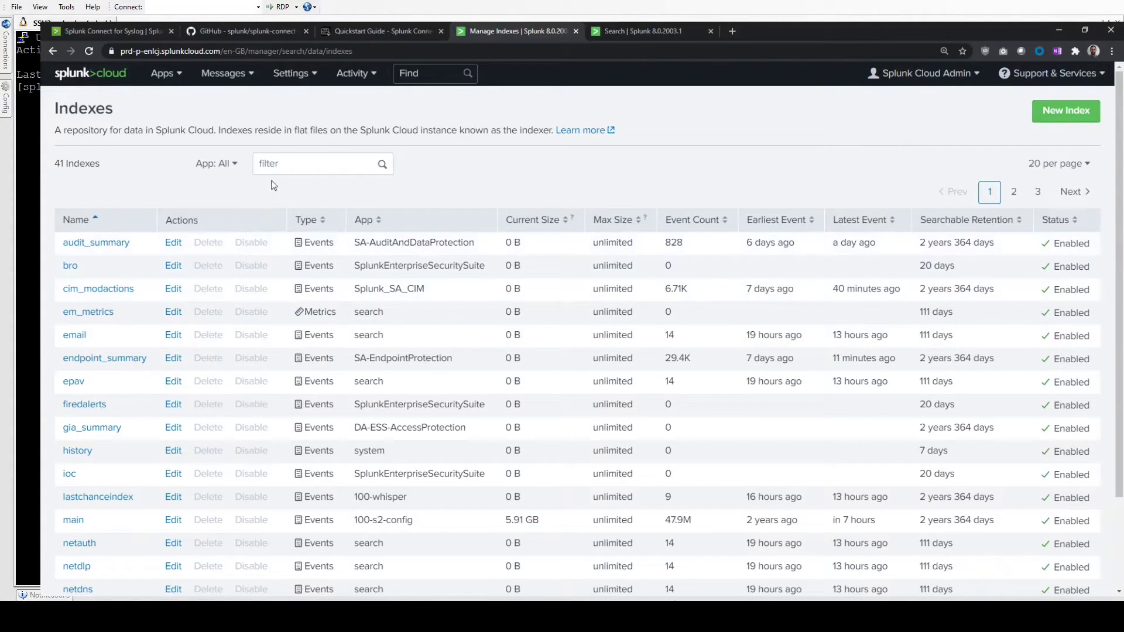
{"action": "type", "text": "net"}
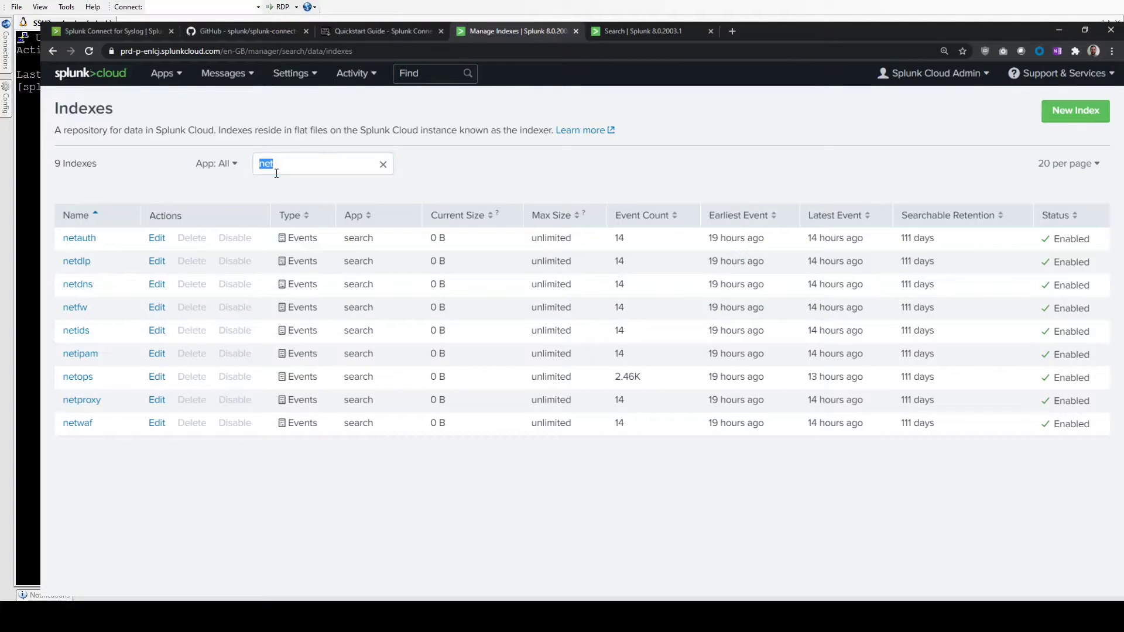
{"action": "type", "text": "os"}
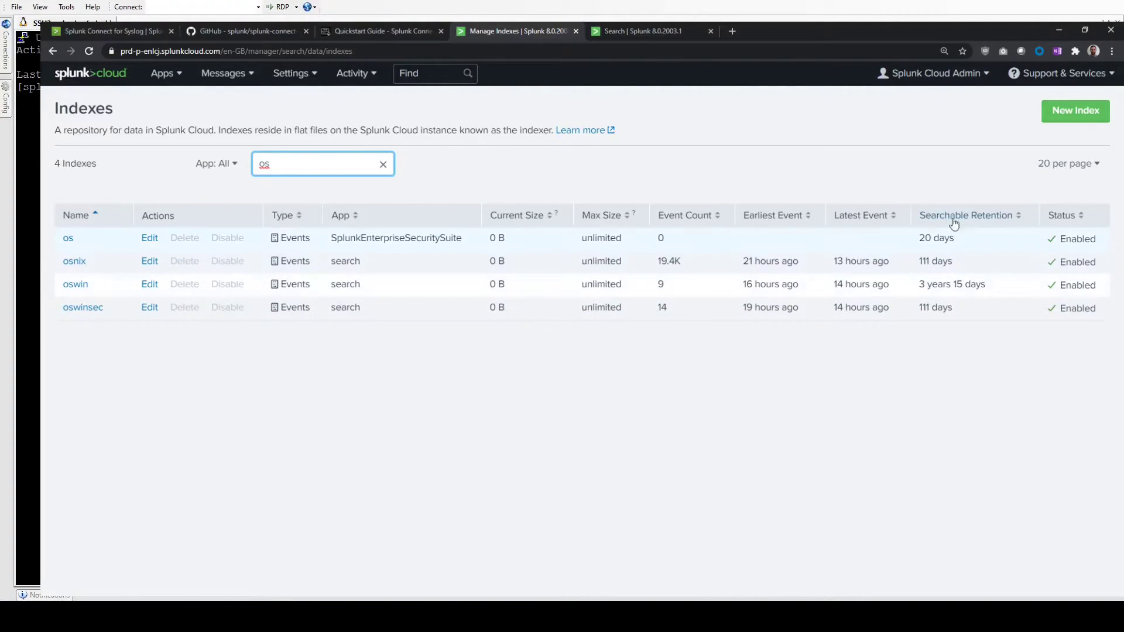
{"action": "mouse_move", "coordinate": [387, 321]}
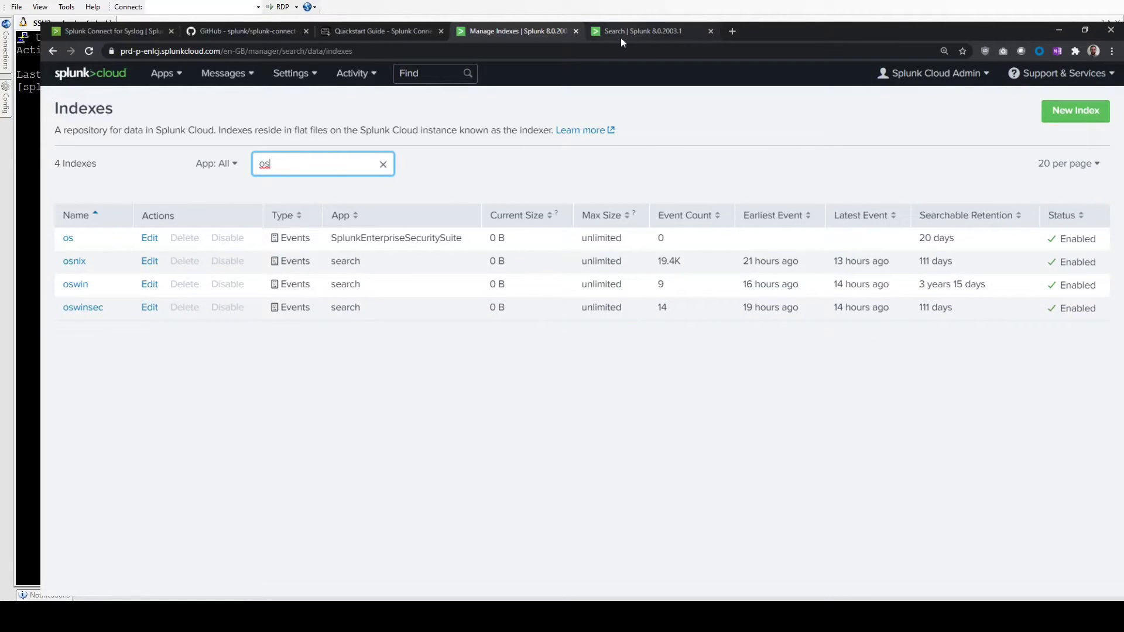
Run the index=* sourcetype="SC4S:*" search over the last 15 minutes, finding no events
{"action": "left_click", "coordinate": [643, 30]}
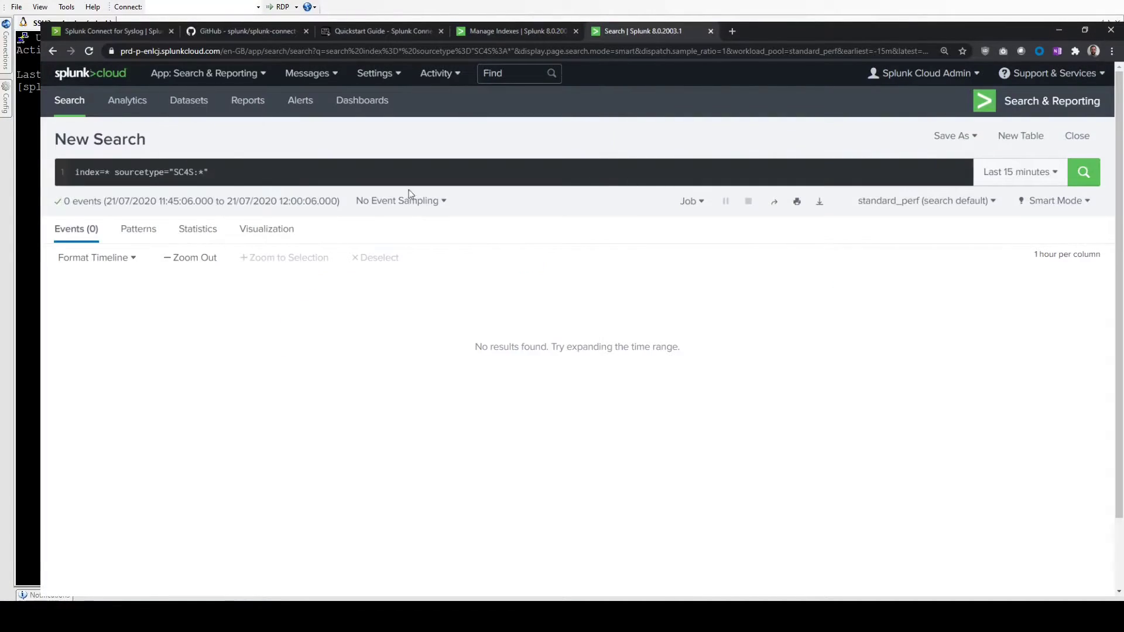
{"action": "mouse_move", "coordinate": [796, 200]}
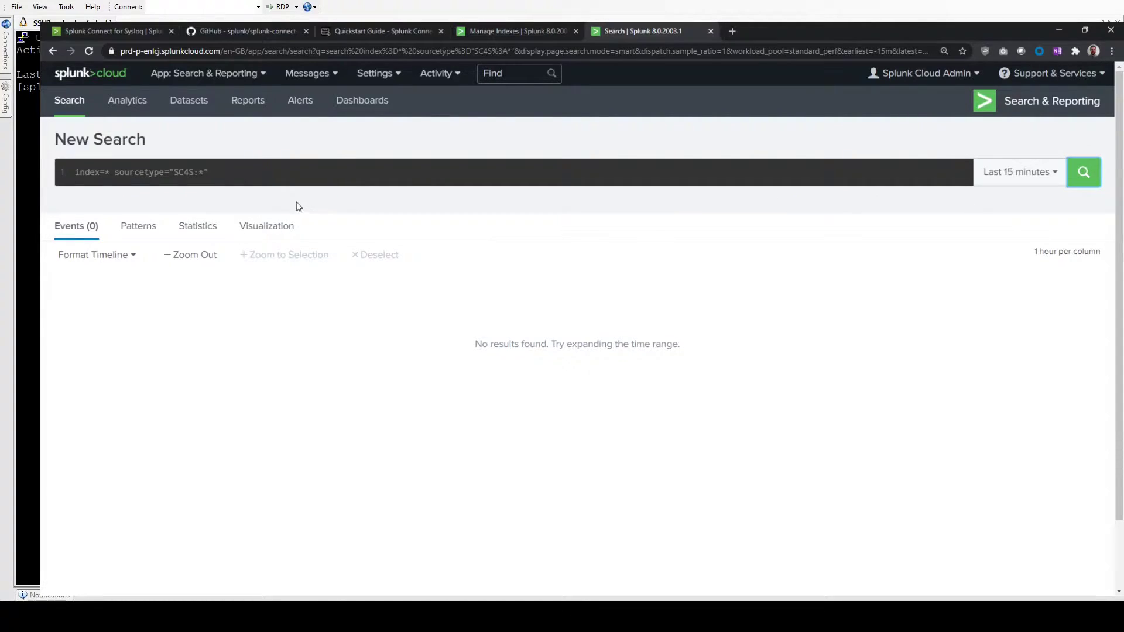
{"action": "left_click", "coordinate": [1083, 171]}
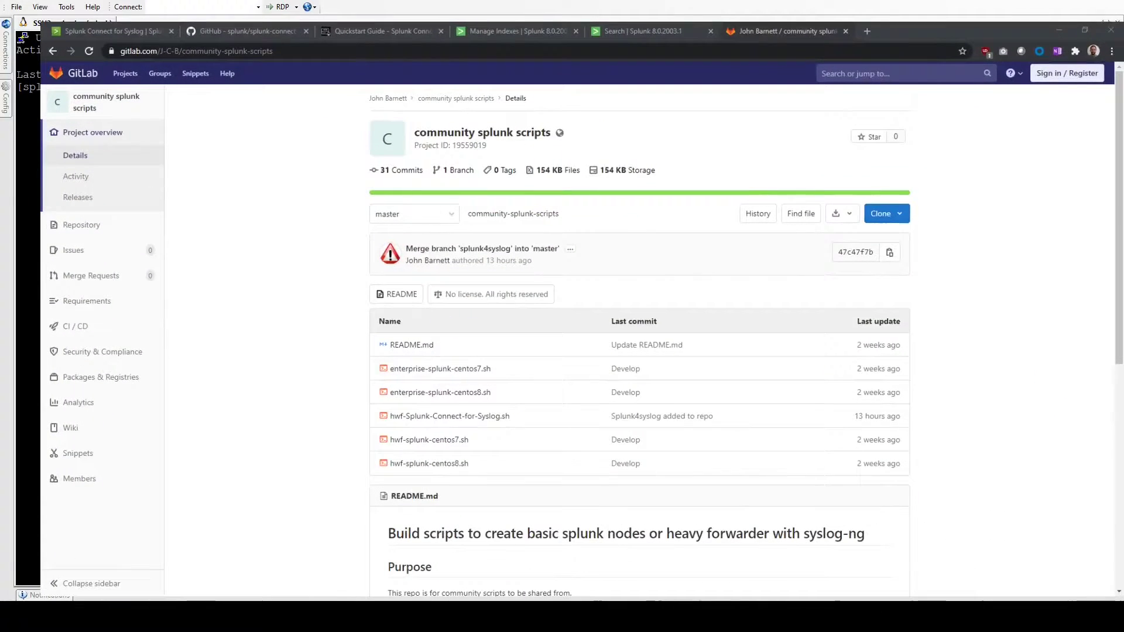
Bring up the hwf-Splunk-Connect-for-Syslog.sh script from the project's file list
{"action": "scroll", "scroll_direction": "down", "scroll_amount": 3}
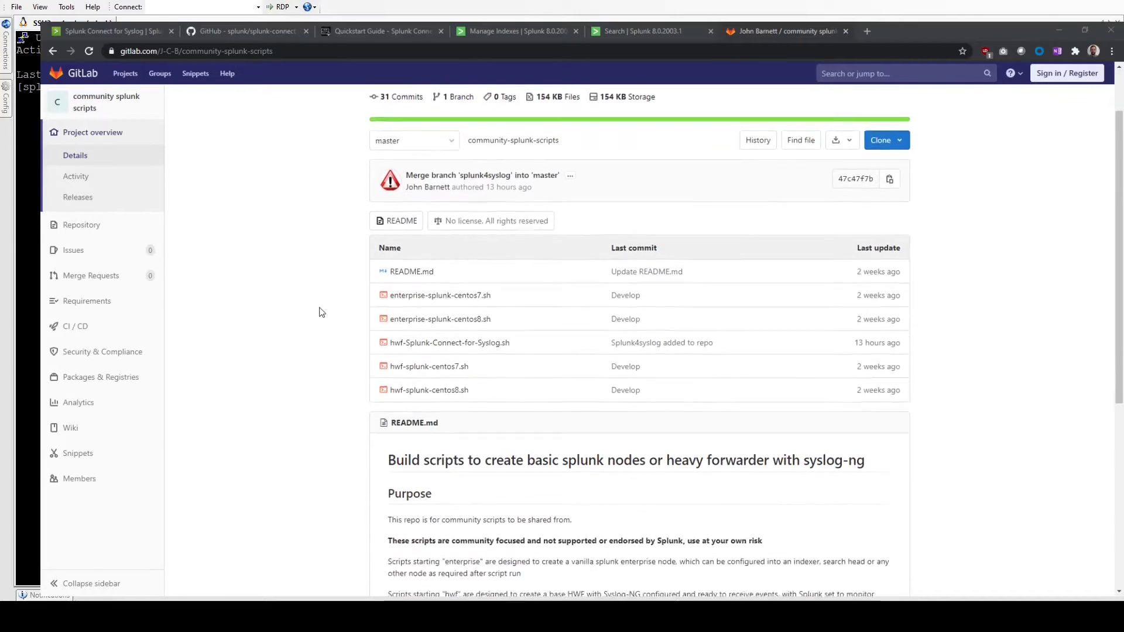
{"action": "scroll", "scroll_direction": "down", "scroll_amount": 3}
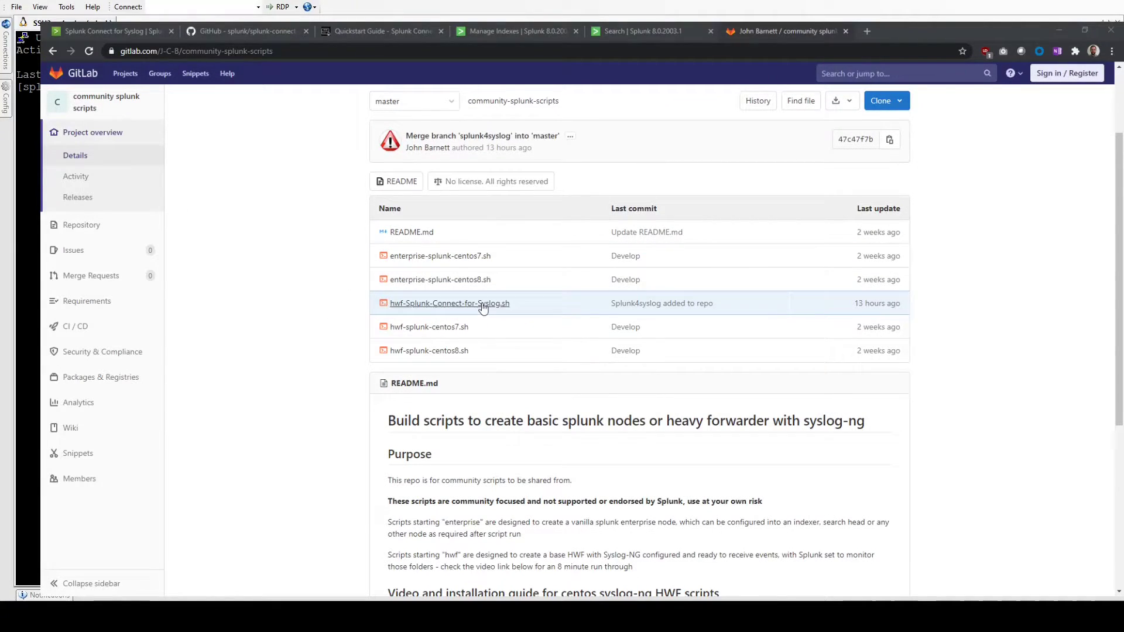
{"action": "left_click", "coordinate": [449, 302]}
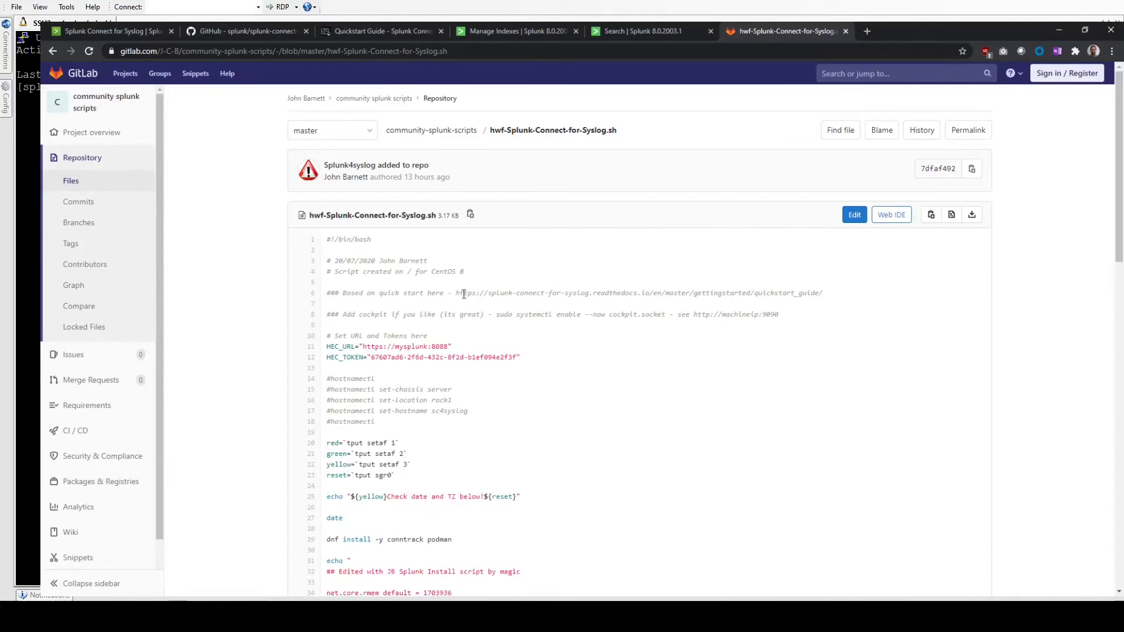
{"action": "scroll", "scroll_direction": "down", "scroll_amount": 3}
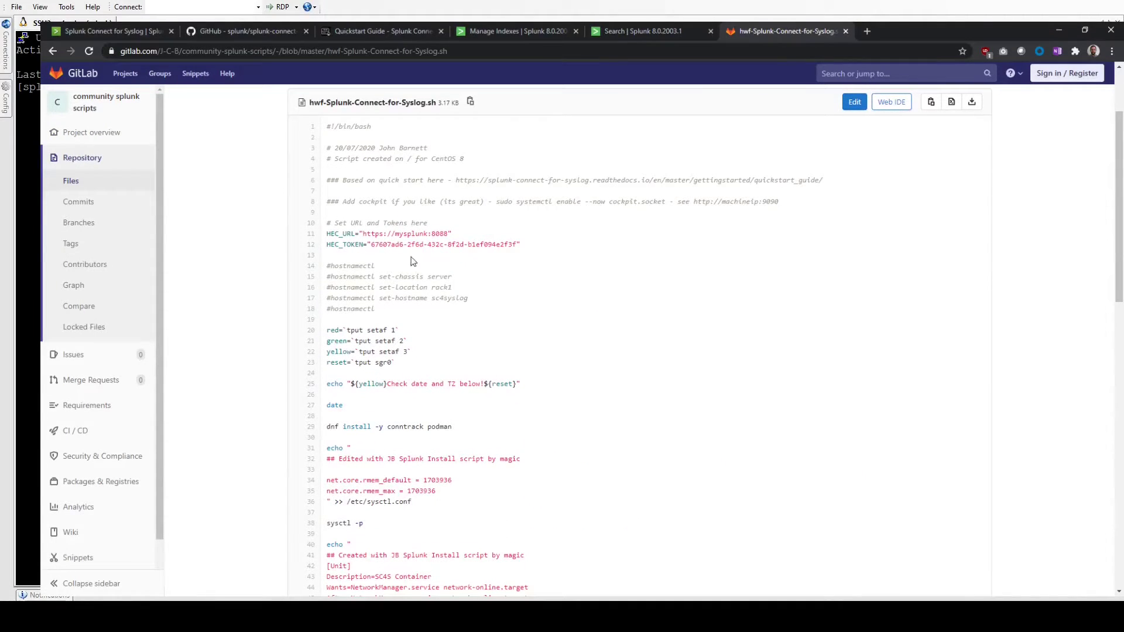
{"action": "left_click_drag", "start_coordinate": [341, 223], "coordinate": [426, 243]}
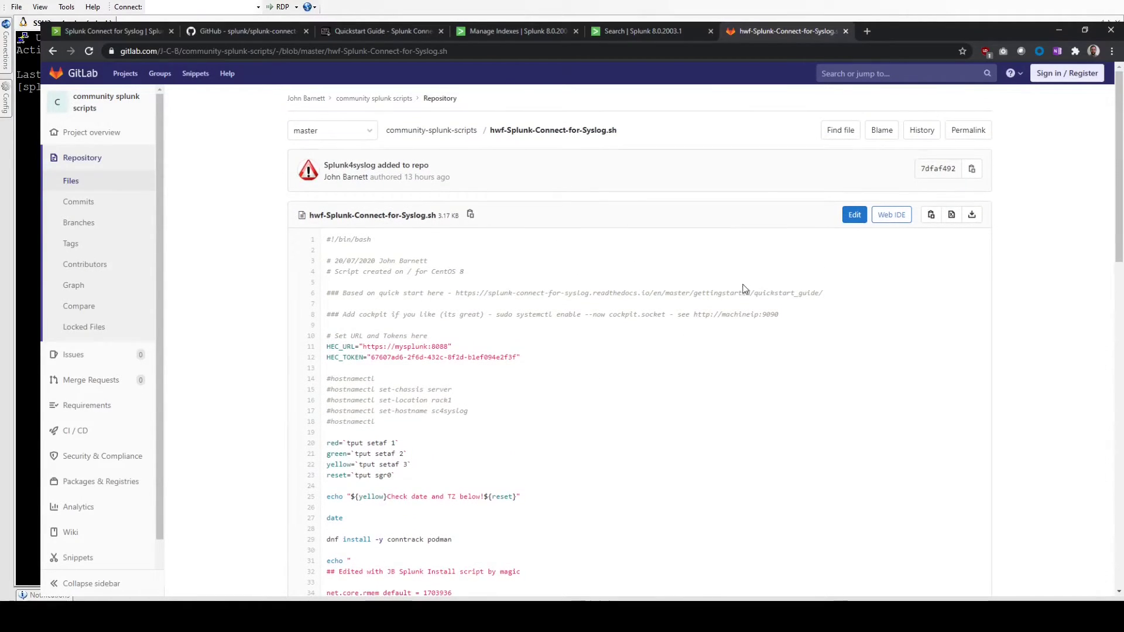
{"action": "mouse_move", "coordinate": [952, 214]}
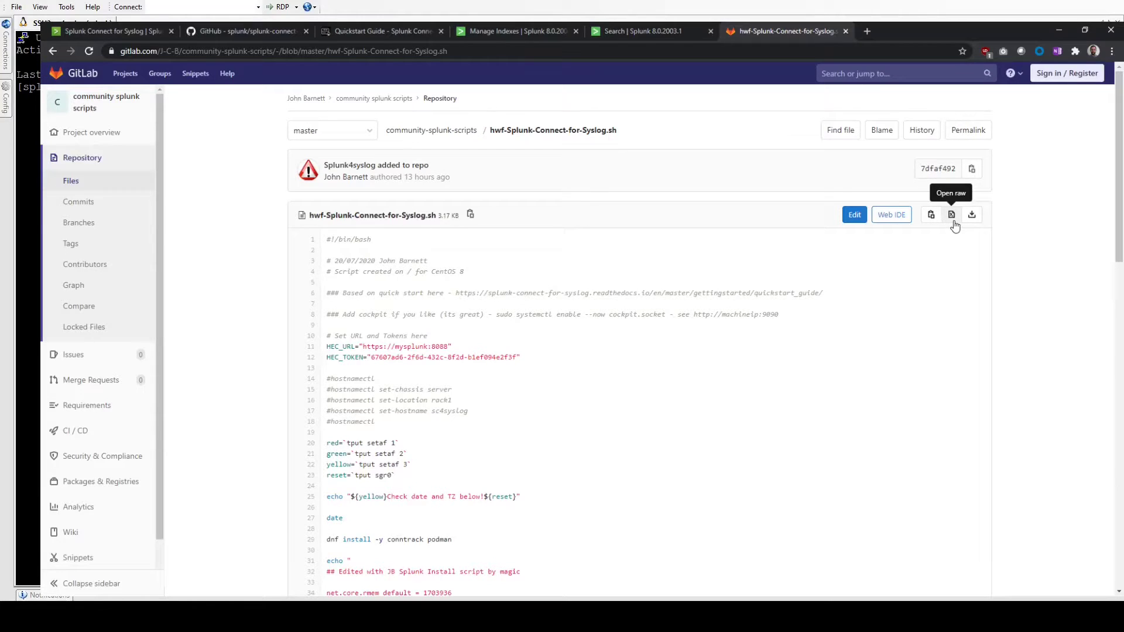
View the script as raw text and grab its raw URL
{"action": "left_click", "coordinate": [951, 214]}
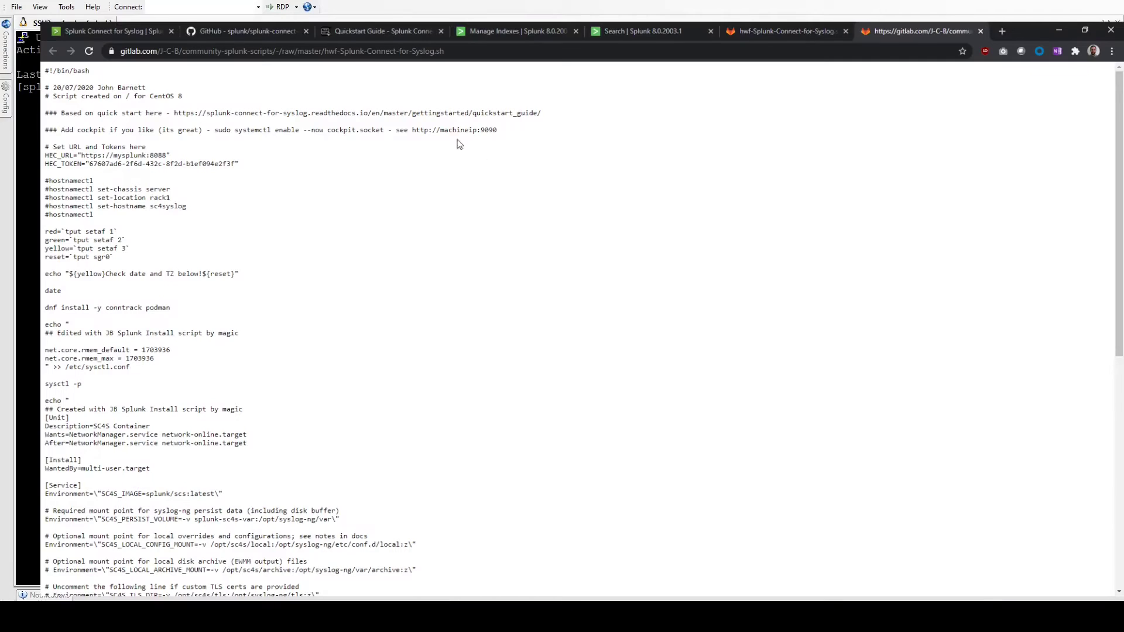
{"action": "left_click", "coordinate": [280, 50]}
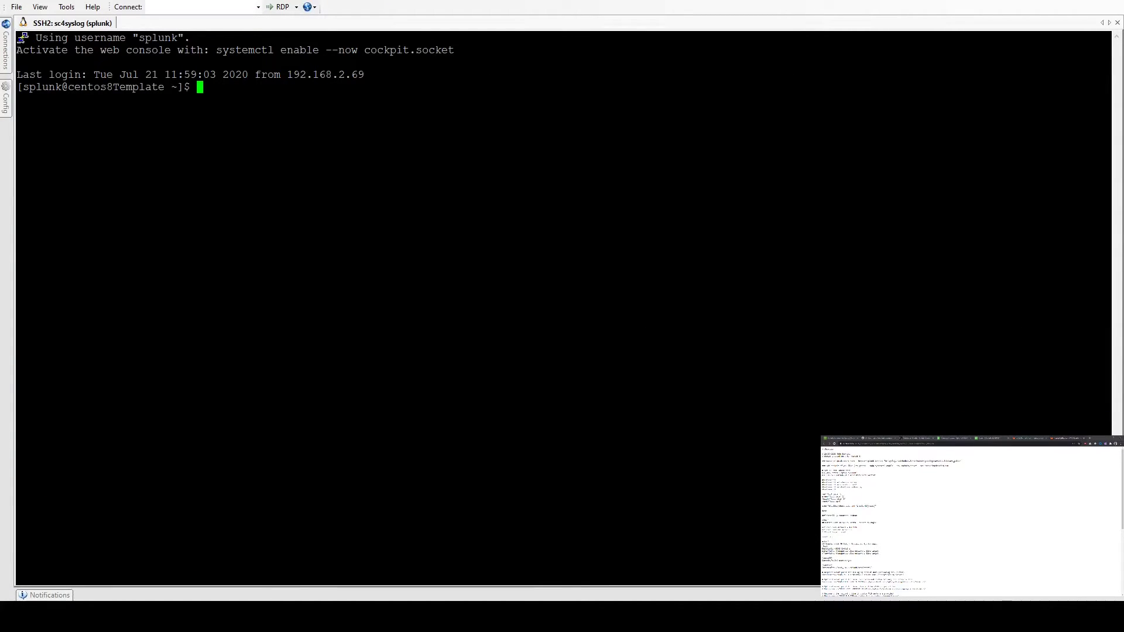
Download the script with wget from the raw GitLab URL and check it with ll and cat
{"action": "type", "text": "wget"}
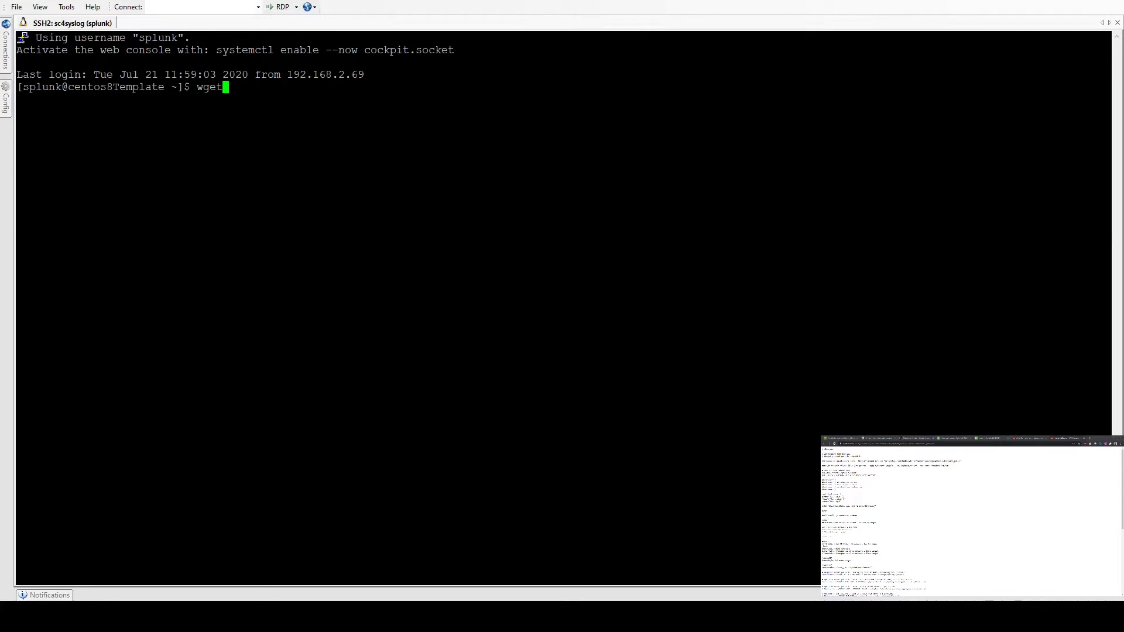
{"action": "type", "text": "https://gitlab.com/J-C-B/community-splunk-scripts/-/raw/master/hwf-Splunk-Connect-for-Syslog.sh"}
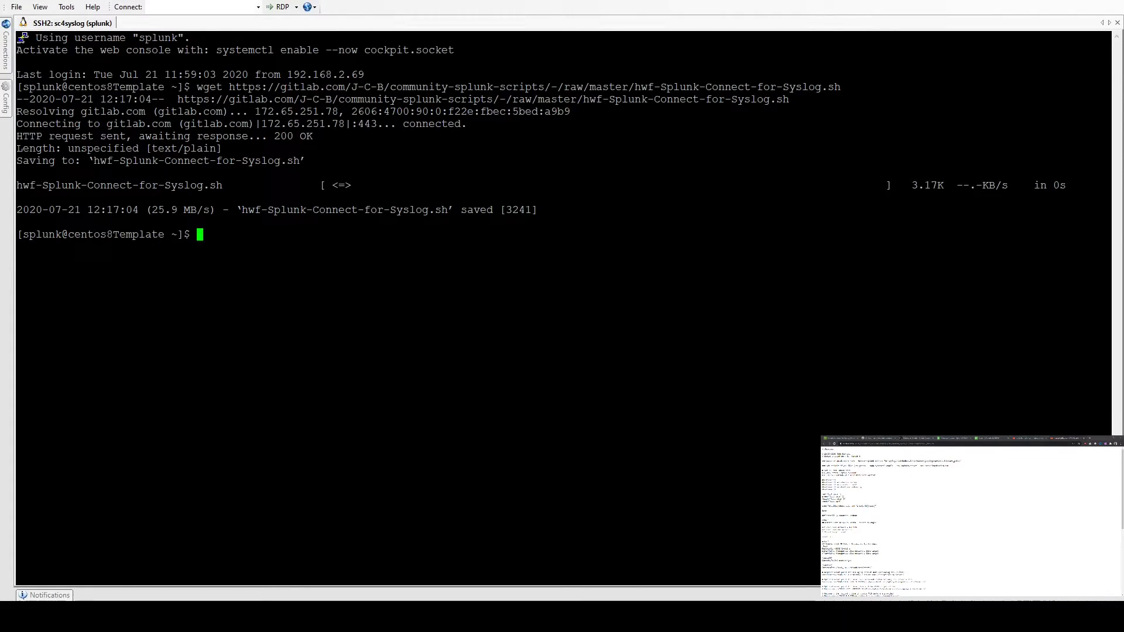
{"action": "type", "text": "ll"}
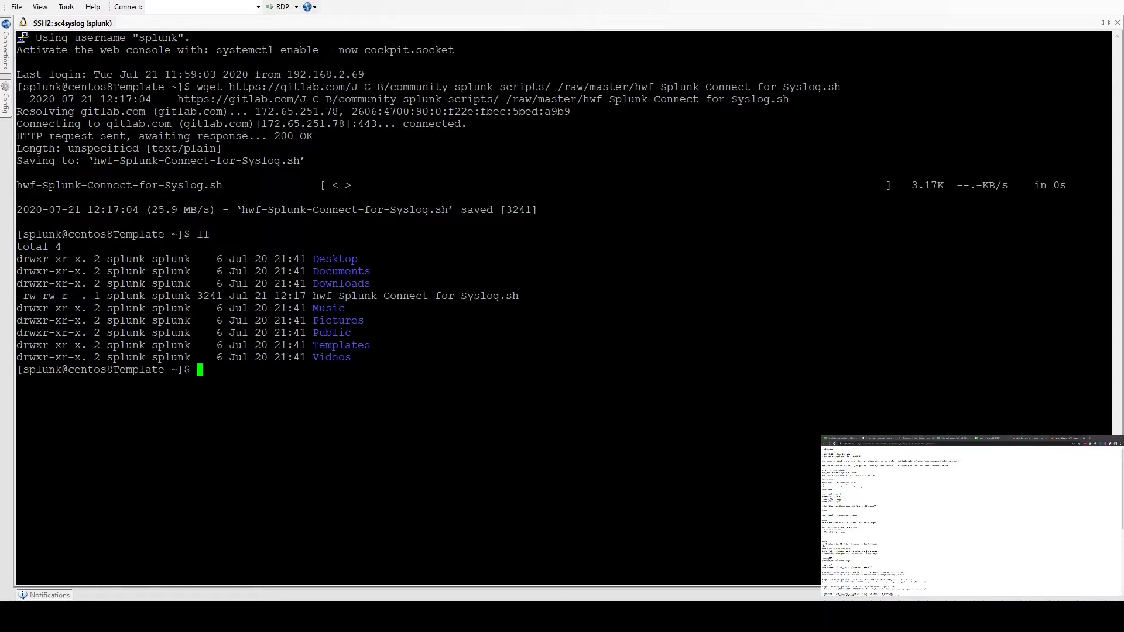
{"action": "type", "text": "cat hw"}
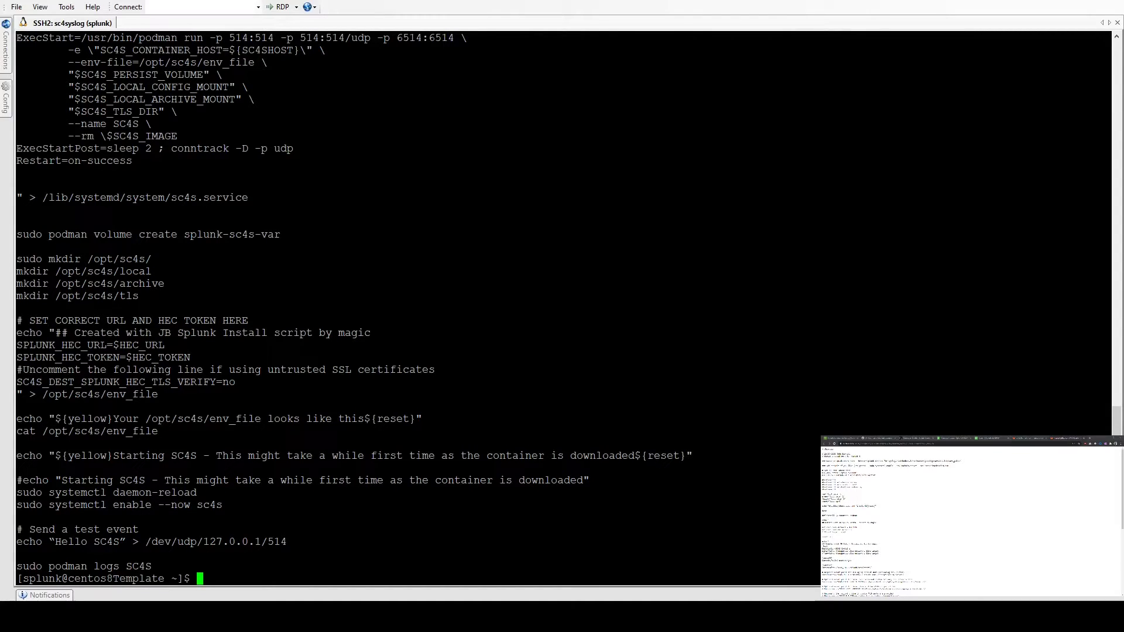
{"action": "type", "text": "clear"}
{"action": "type", "text": "ch"}
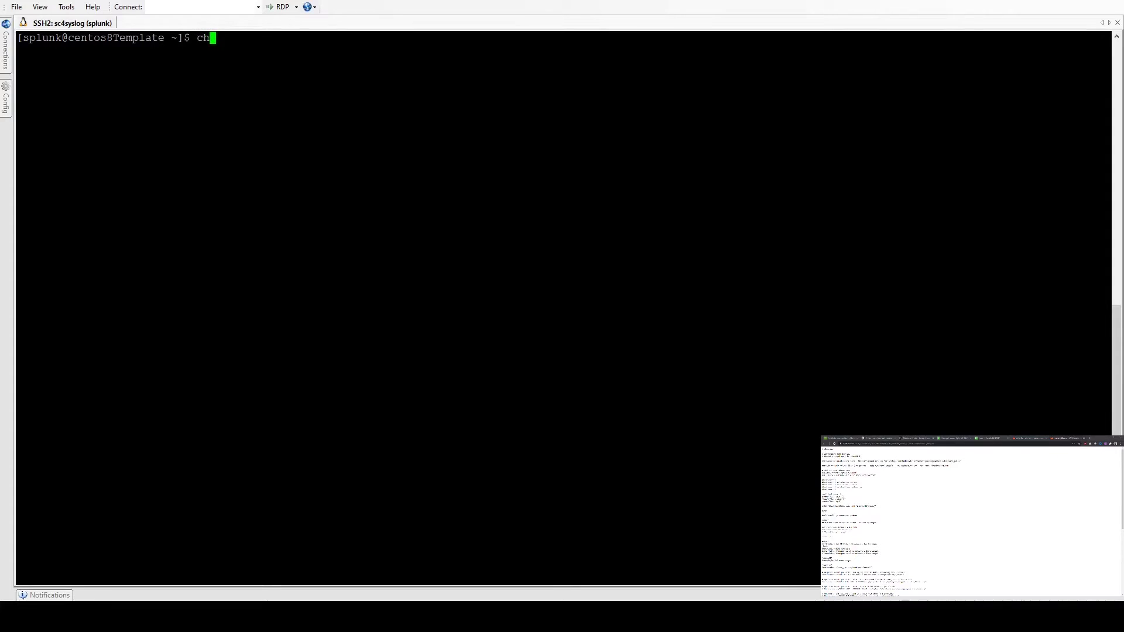
Make hwf-Splunk-Connect-for-Syslog.sh executable with chmod +x and confirm with ll
{"action": "type", "text": "mod"}
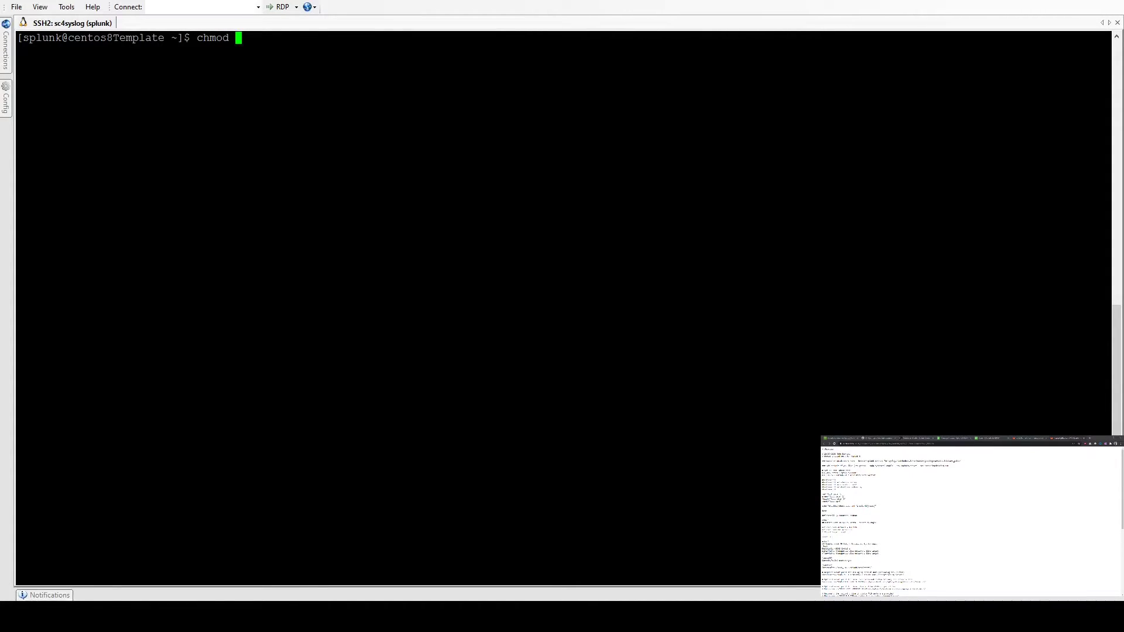
{"action": "type", "text": "+x"}
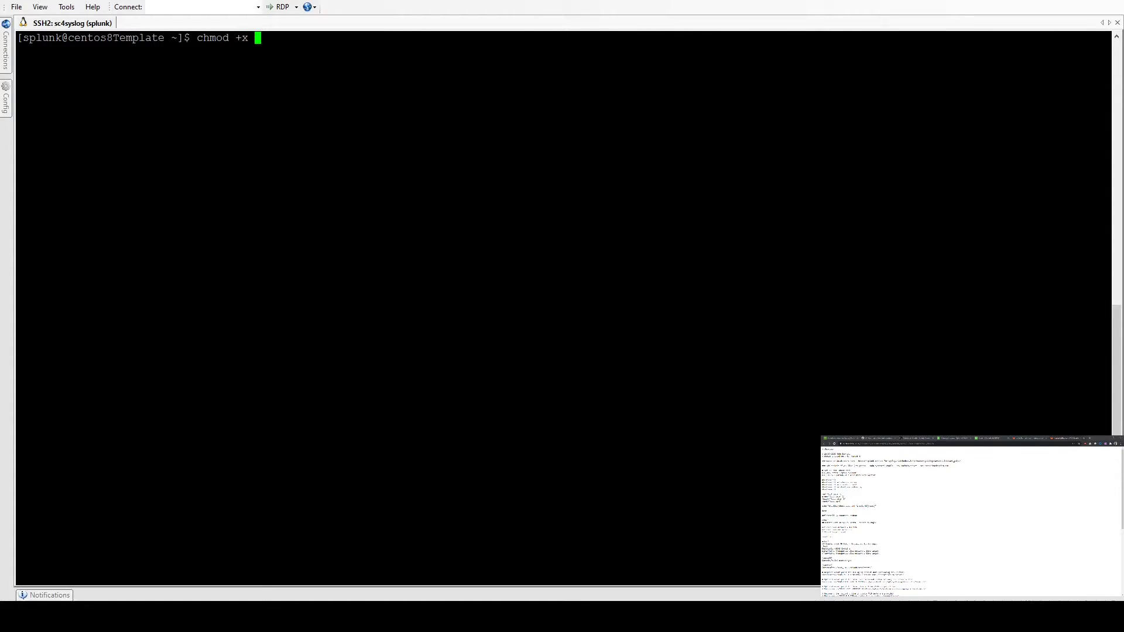
{"action": "type", "text": "hwf-Splunk-Connect-for-Syslog.sh"}
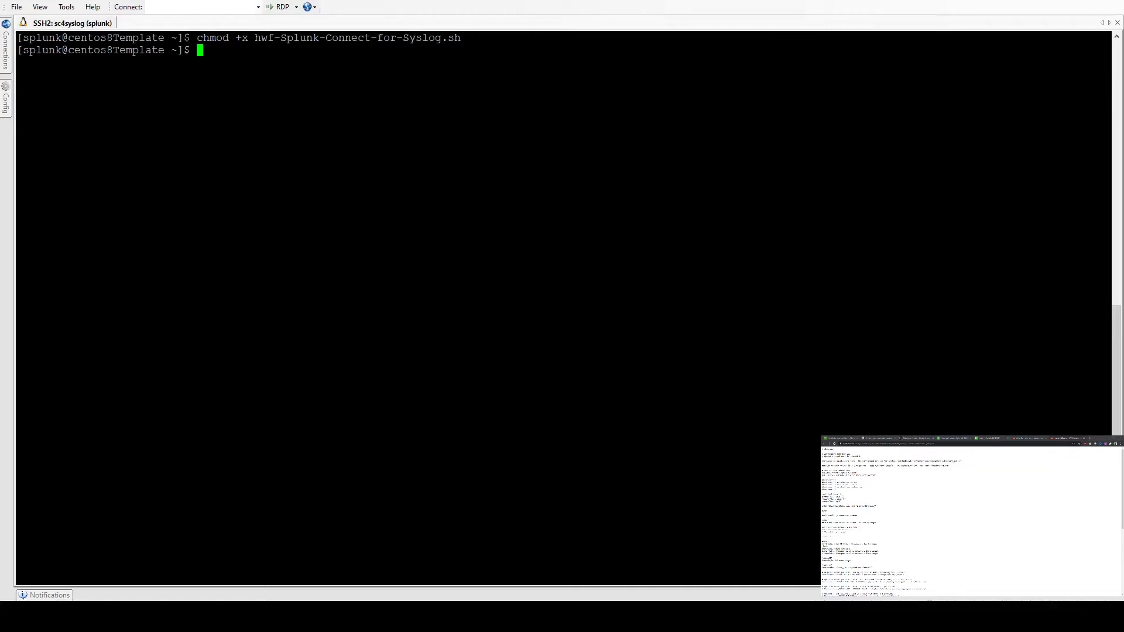
{"action": "type", "text": "ll"}
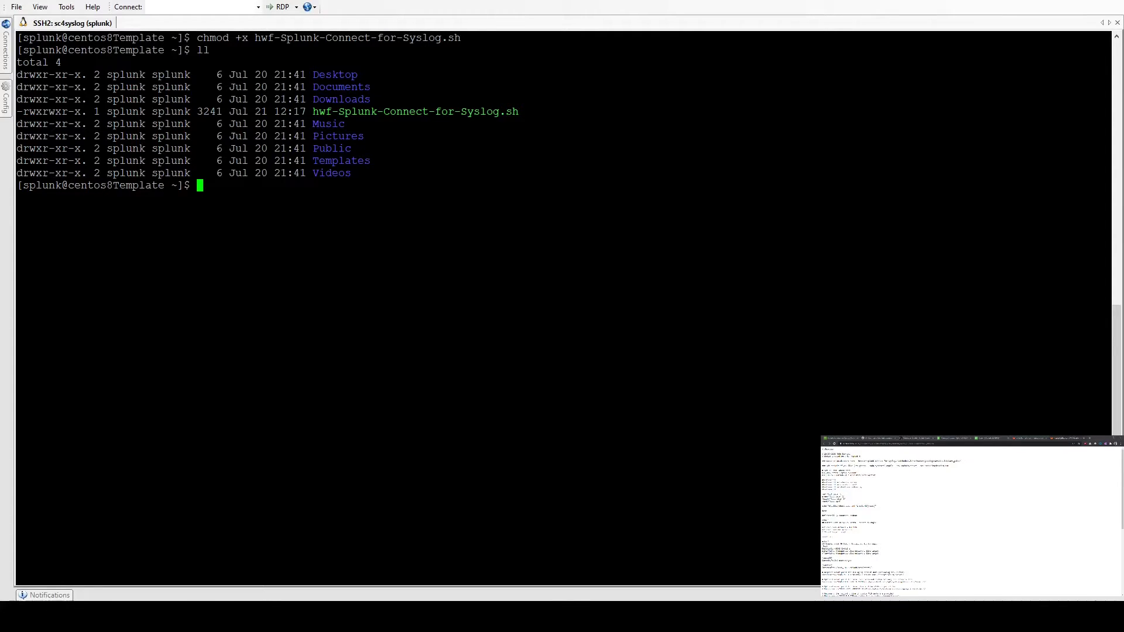
{"action": "type", "text": "nan"}
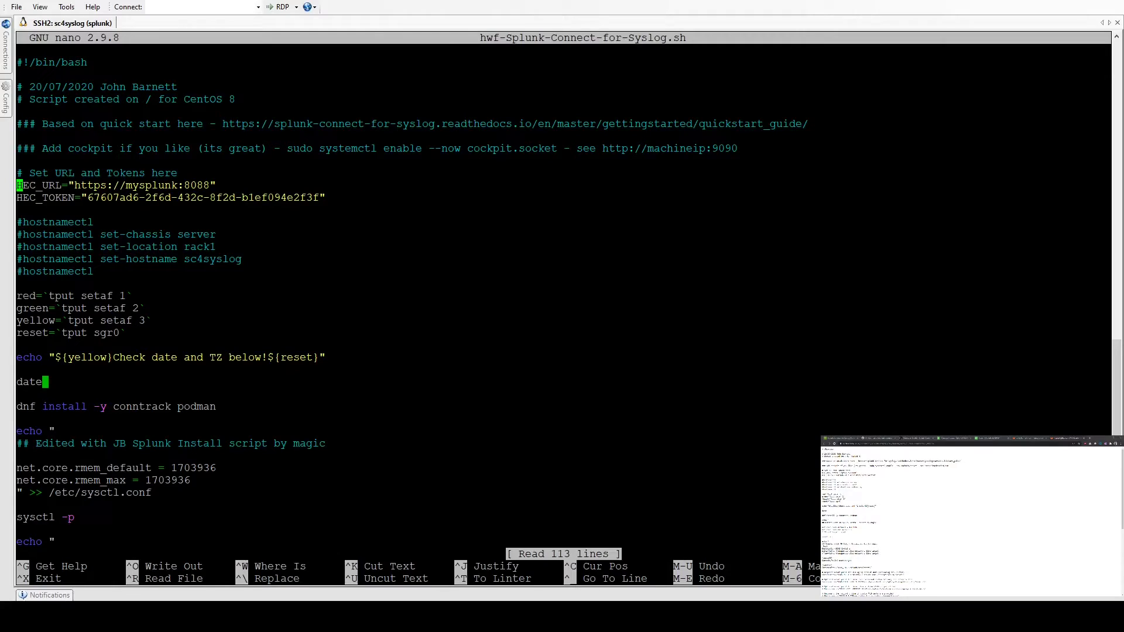
{"action": "left_click", "coordinate": [327, 198]}
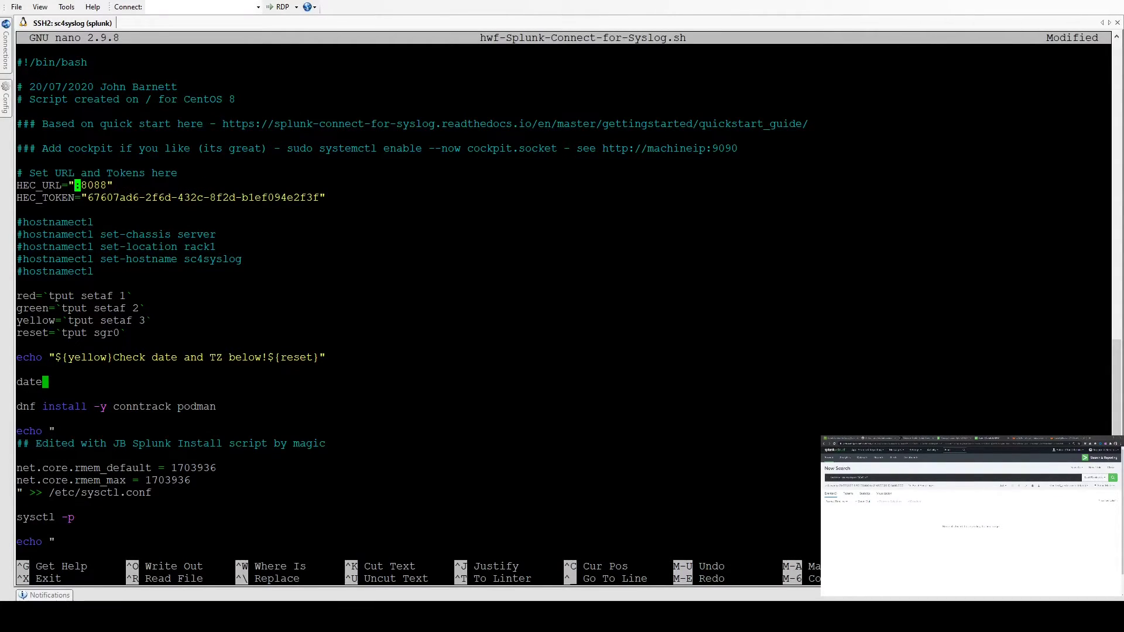
{"action": "type", "text": "https://prd-p-enlcj.splunkcloud.com/"}
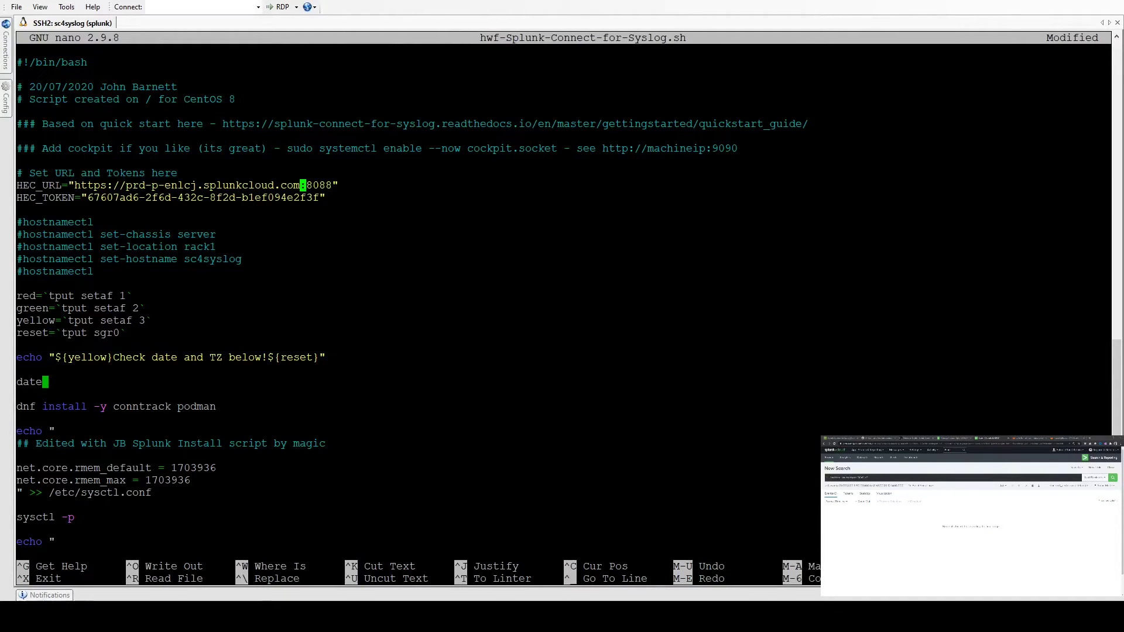
{"action": "key", "text": "ctrl+o"}
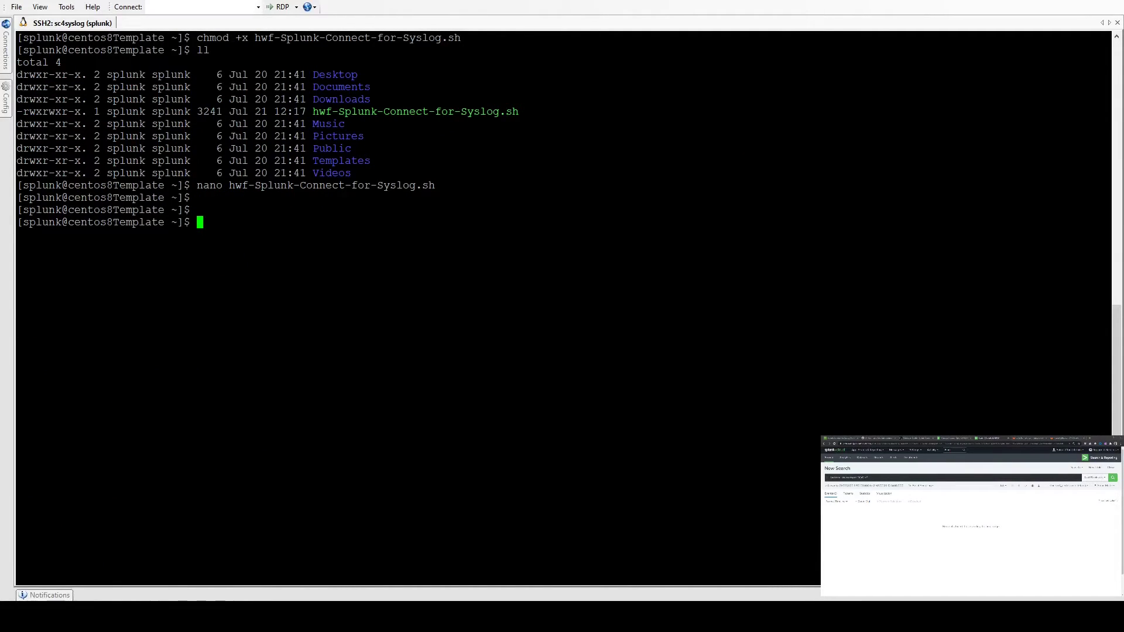
Run sudo ./hwf-Splunk-Connect-for-Syslog.sh and let the install finish
{"action": "type", "text": "sudo ./"}
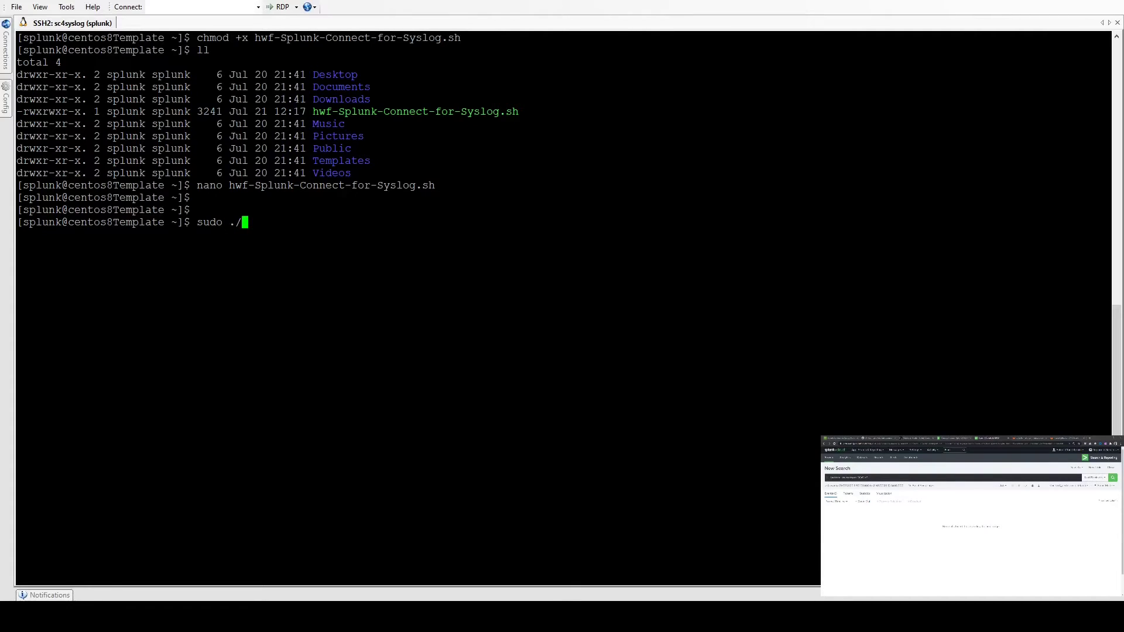
{"action": "type", "text": "hwf-Splunk-Connect-for-Syslog.sh"}
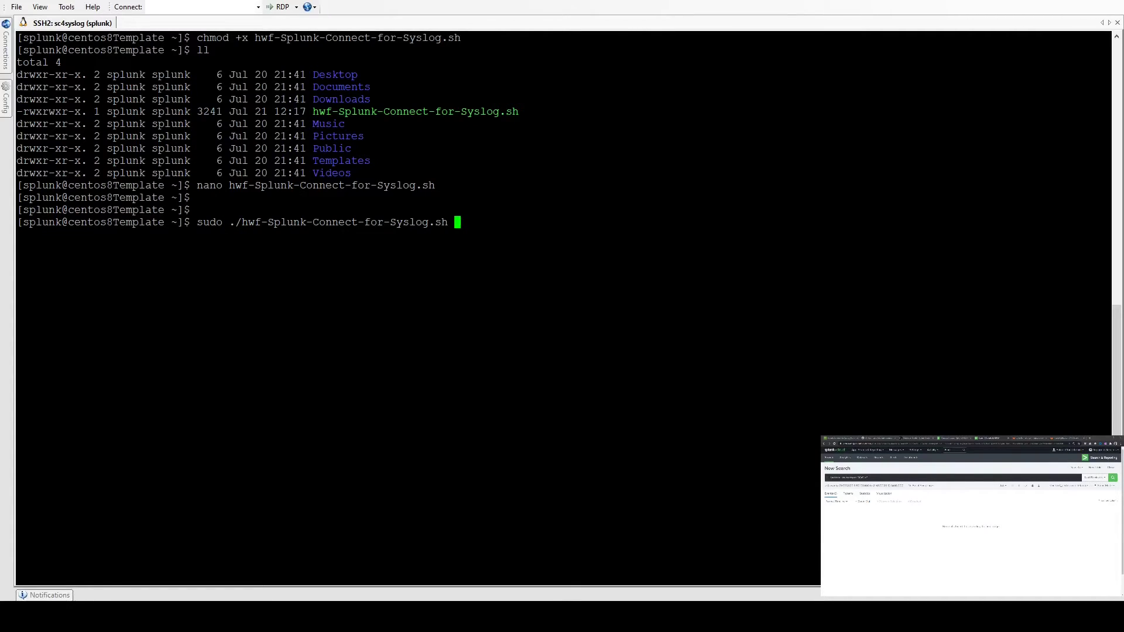
{"action": "key", "text": "enter"}
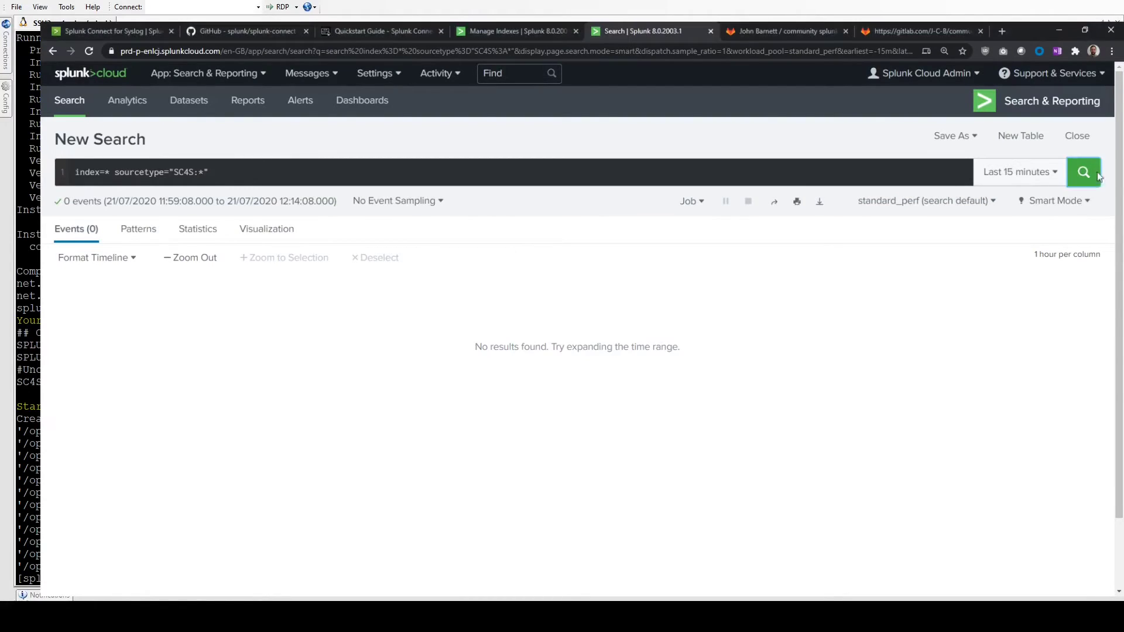
Rerun the SC4S search to get 18 events and highlight HEC in a test event
{"action": "left_click", "coordinate": [1083, 172]}
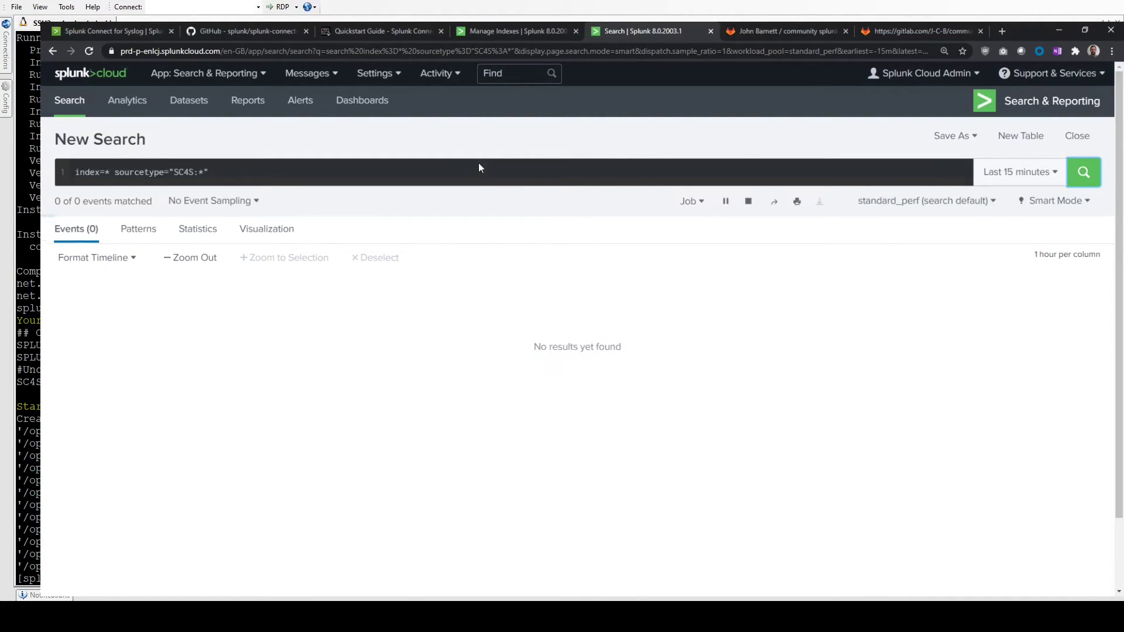
{"action": "left_click", "coordinate": [1083, 173]}
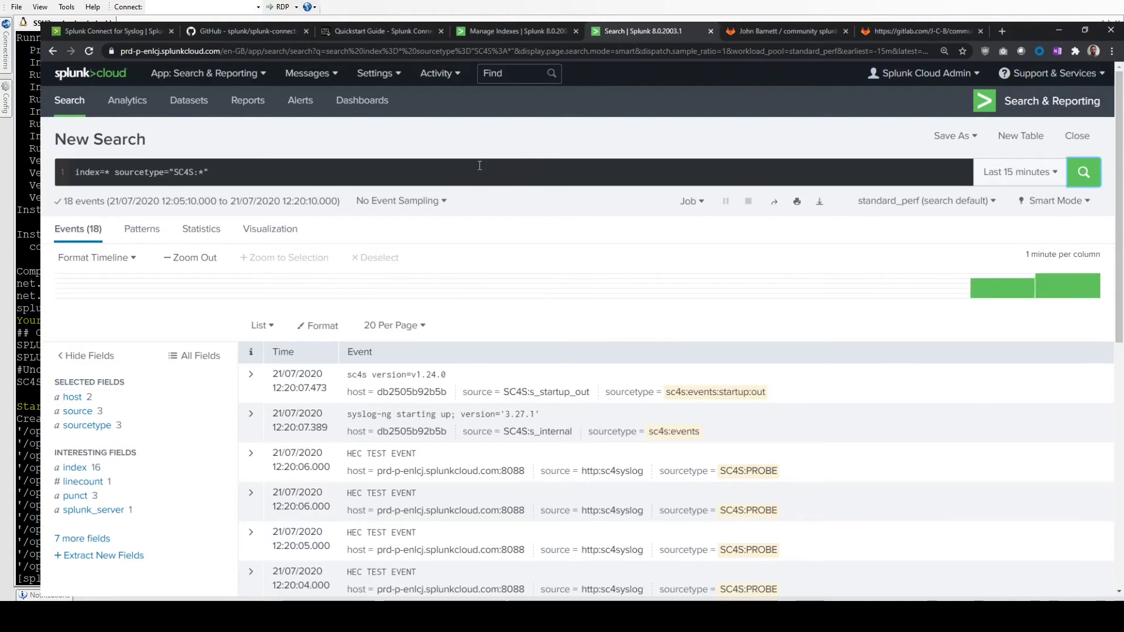
{"action": "scroll", "scroll_direction": "down", "scroll_amount": 3}
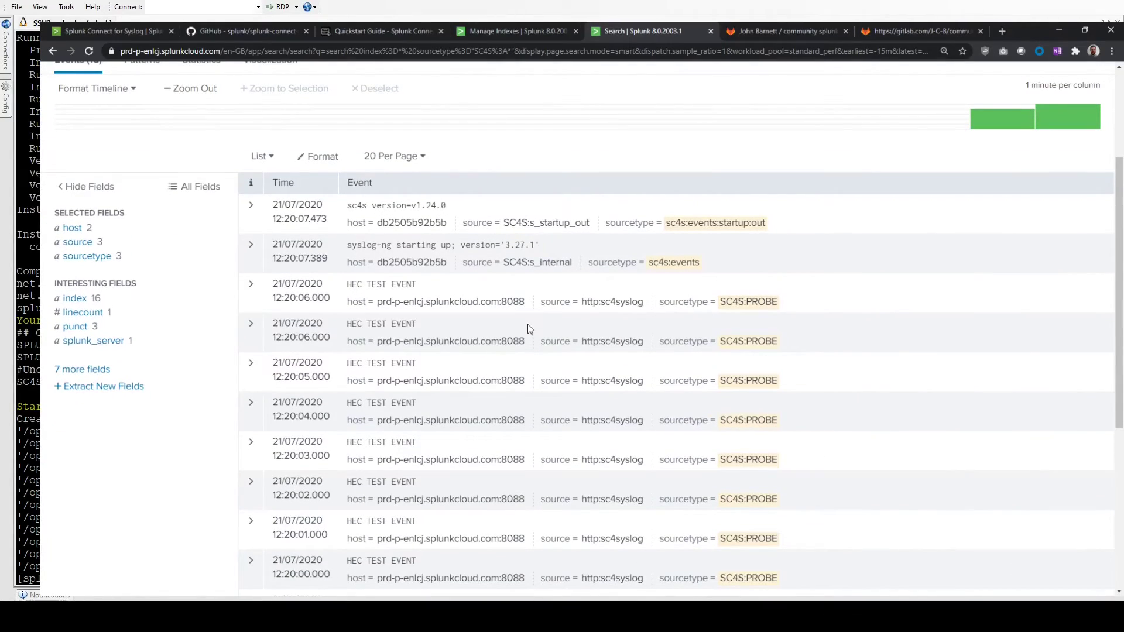
{"action": "double_click", "coordinate": [368, 283]}
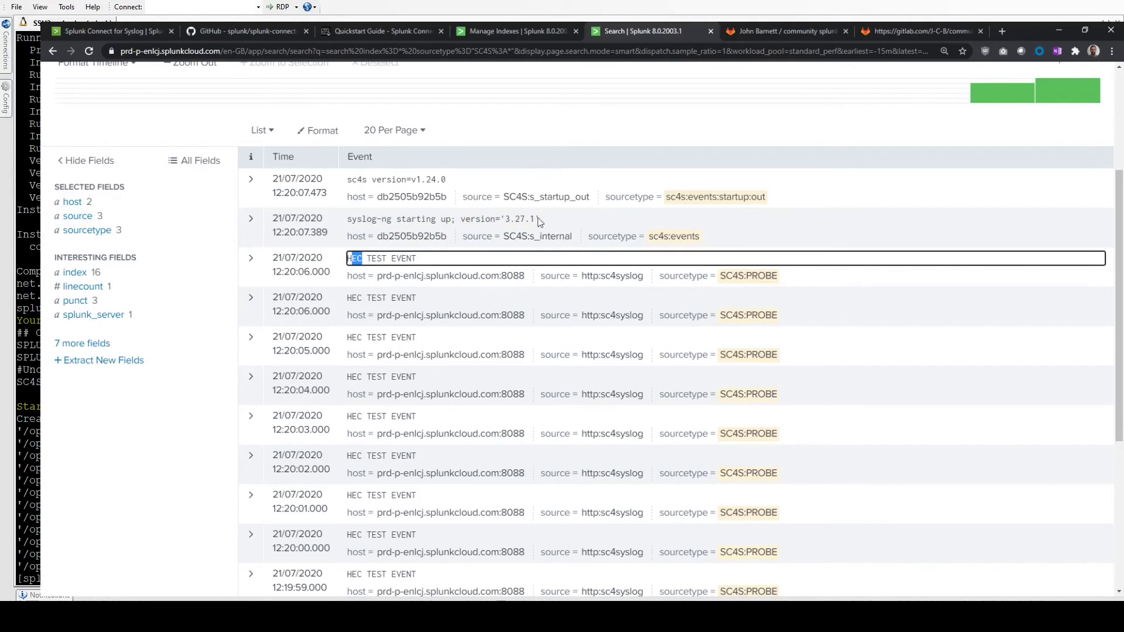
{"action": "mouse_move", "coordinate": [489, 199]}
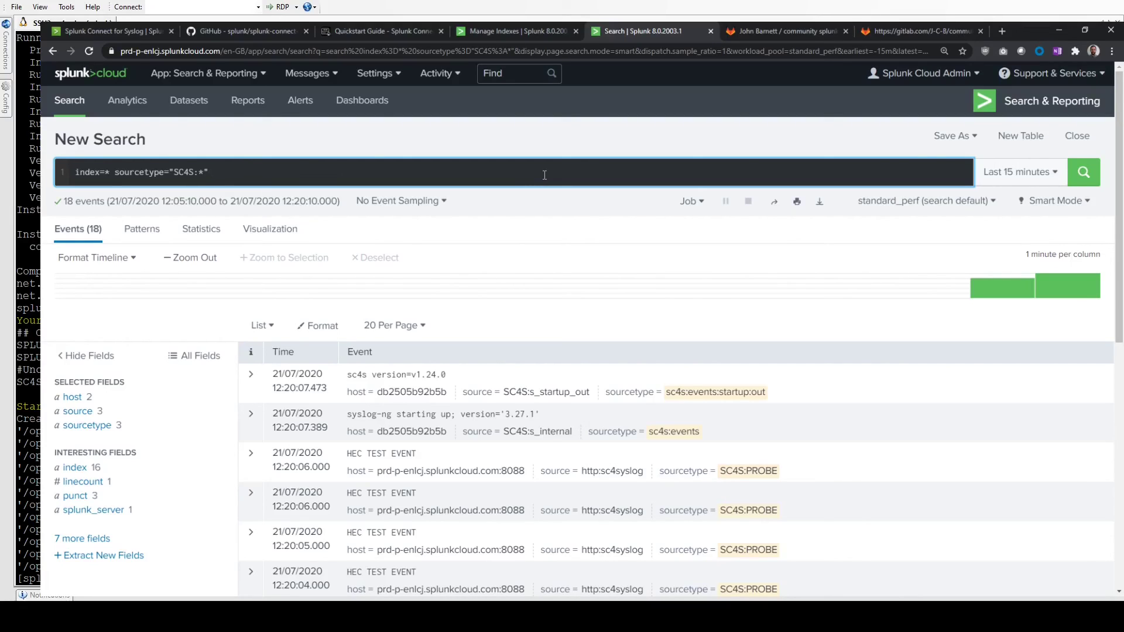
{"action": "mouse_move", "coordinate": [544, 176]}
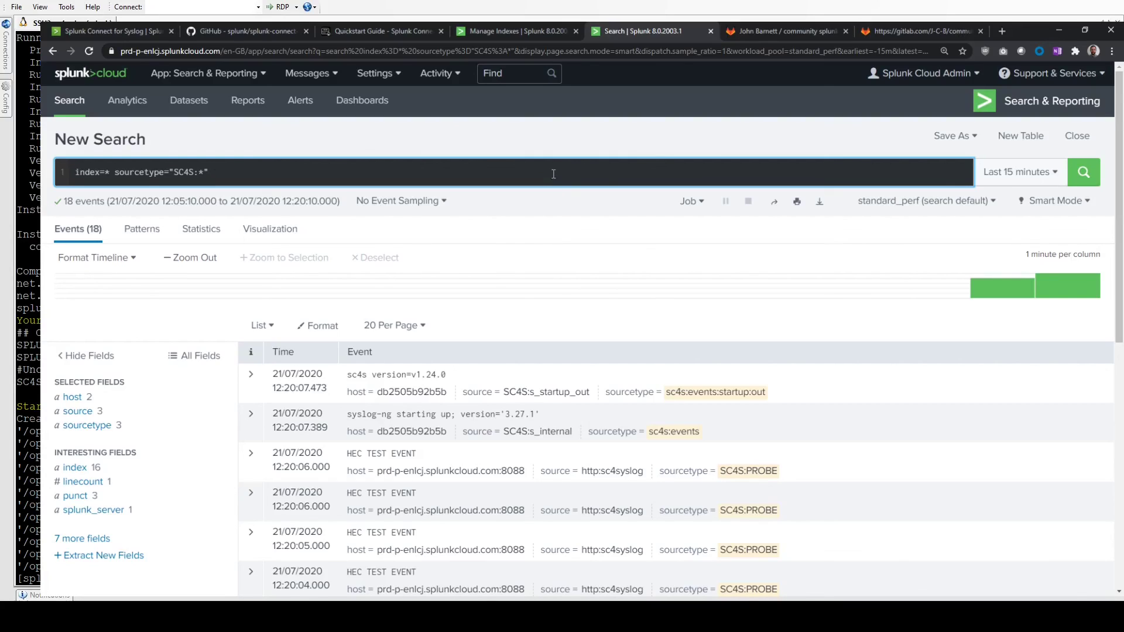
{"action": "mouse_move", "coordinate": [593, 166]}
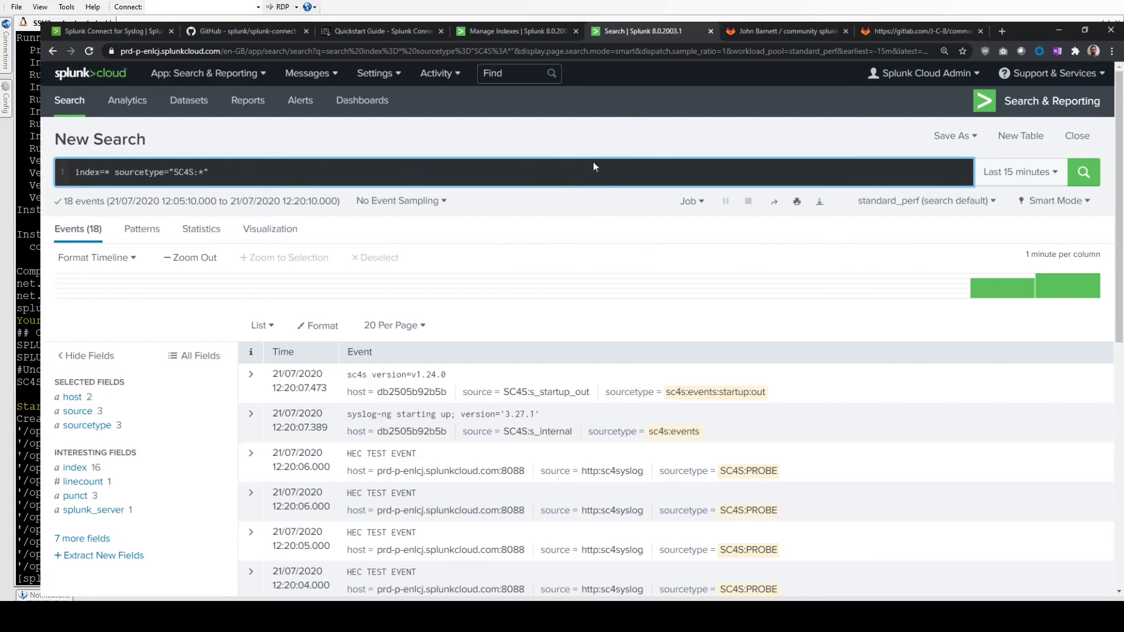